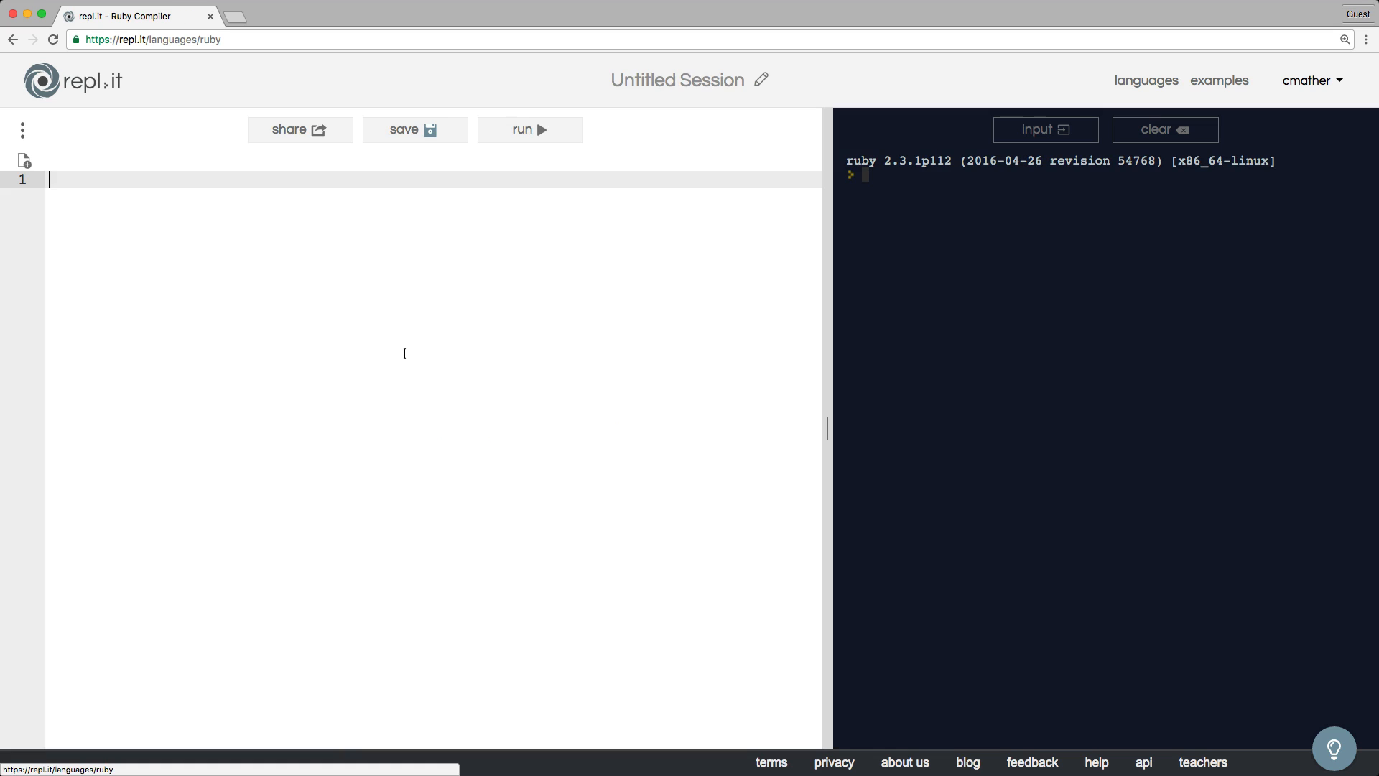
Step: Write a Ruby hello(name) function that prints 'Hello, Chris', run it, and share the session
{"action": "type", "text": "def hello(name)"}
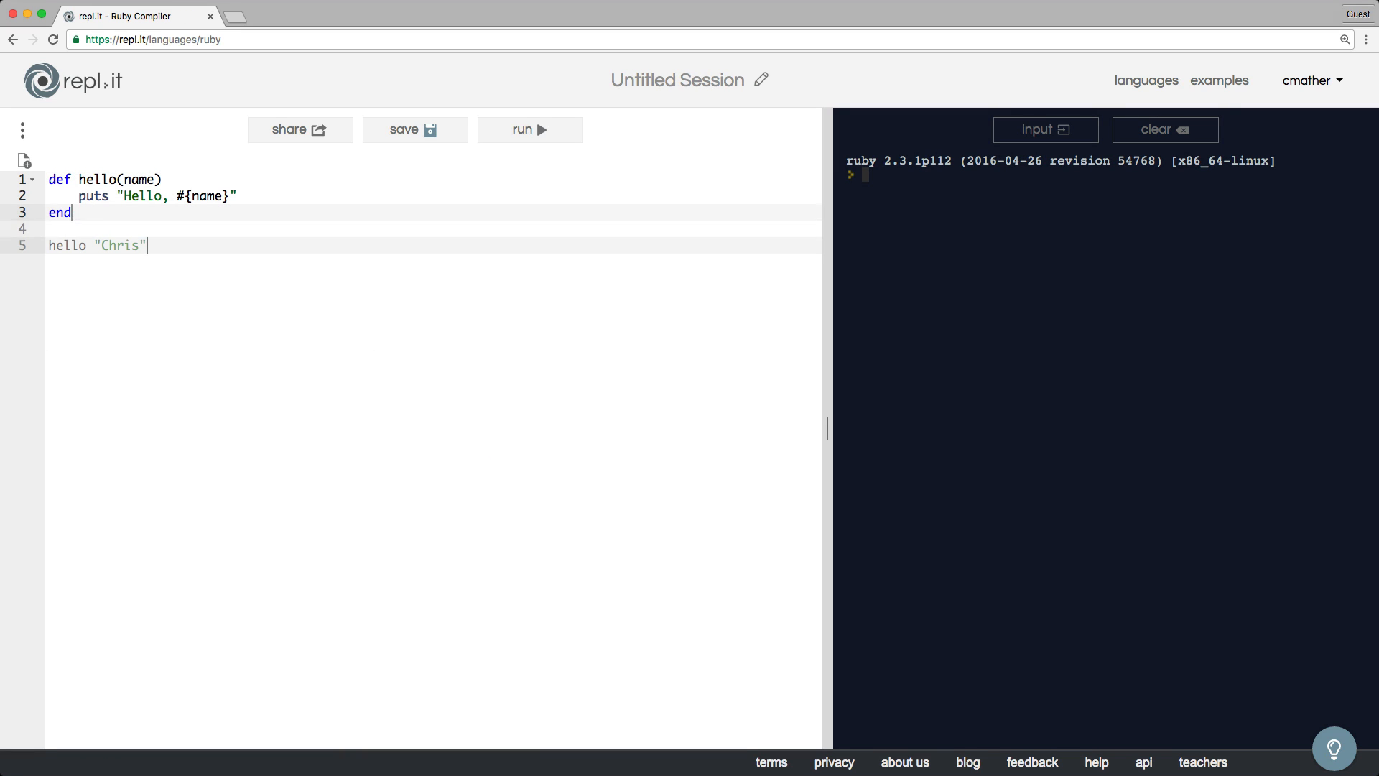
{"action": "left_click", "coordinate": [529, 129]}
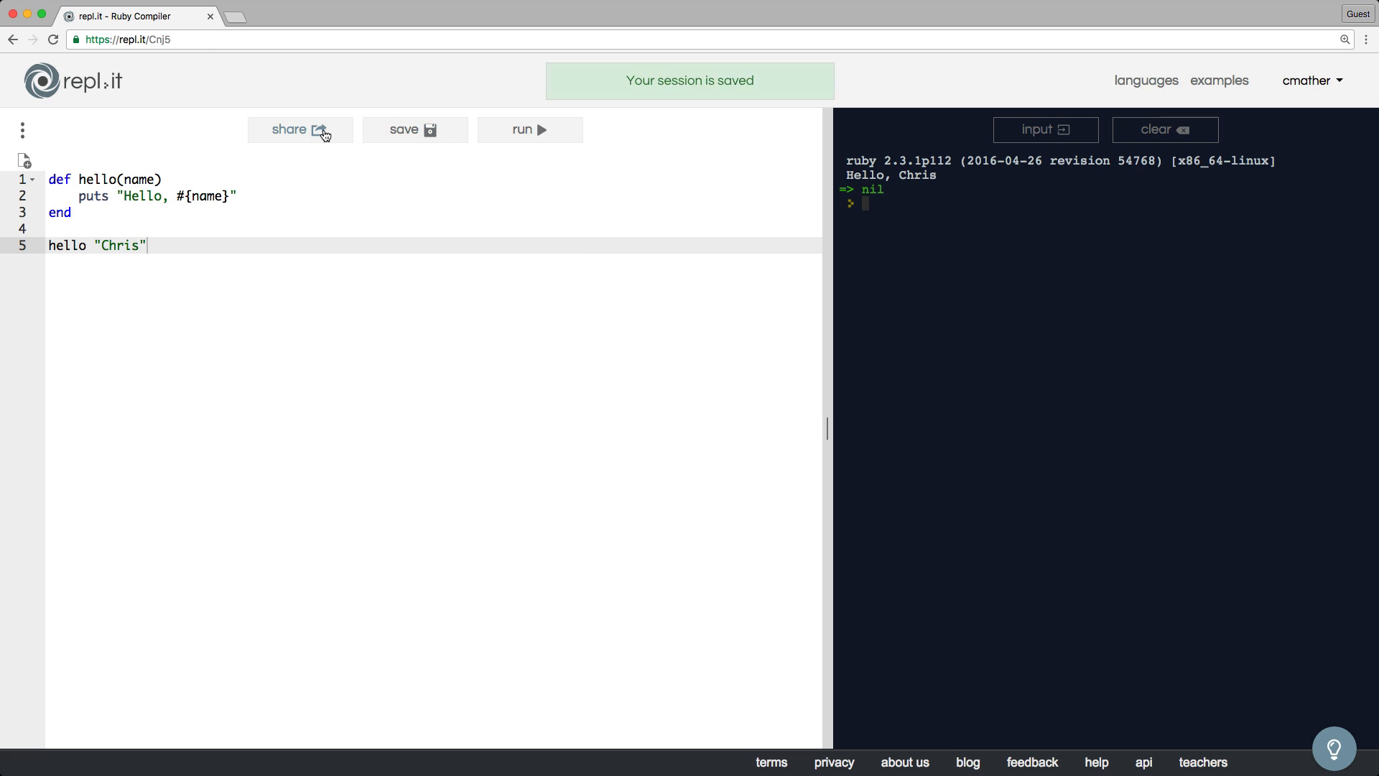
{"action": "left_click", "coordinate": [299, 129]}
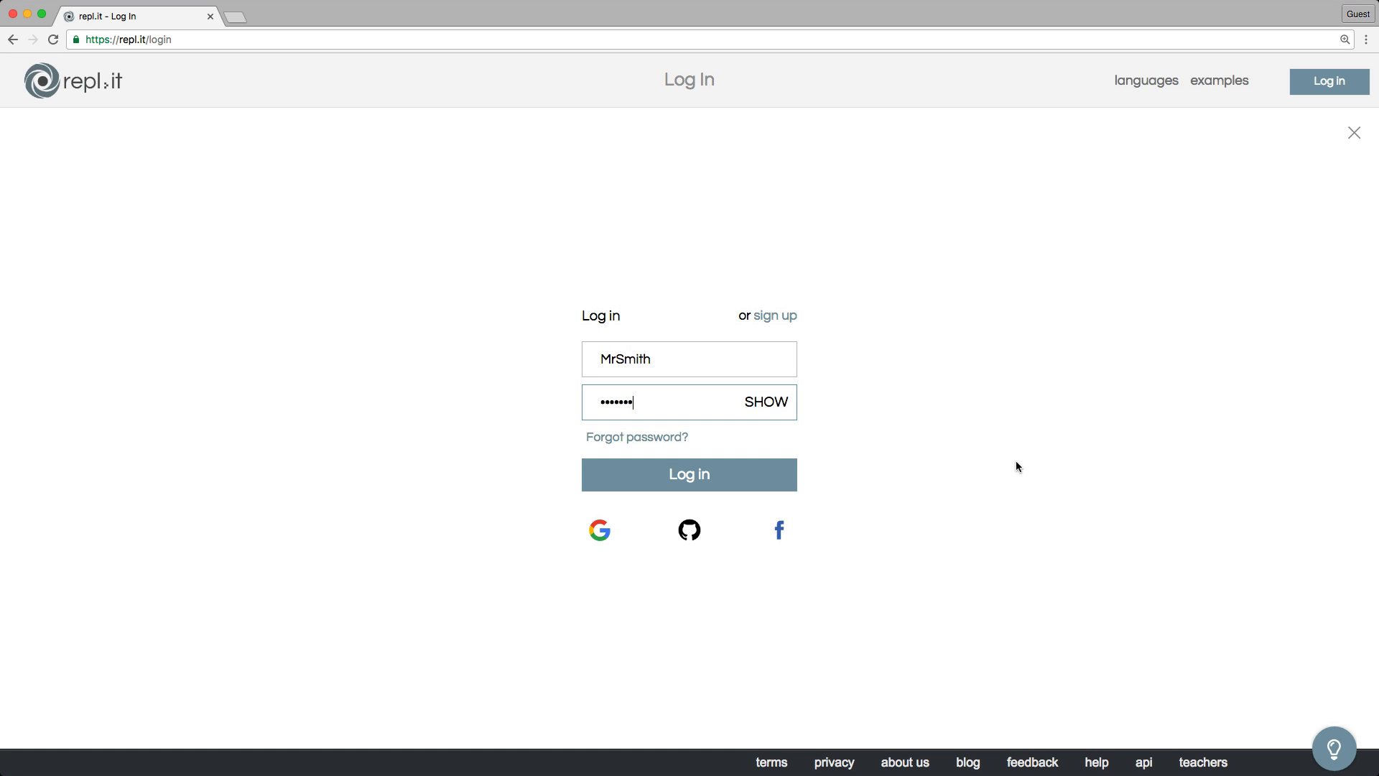
Step: Log in and create a JavaScript classroom named 'Introduction to JavaScript'
{"action": "left_click", "coordinate": [689, 474]}
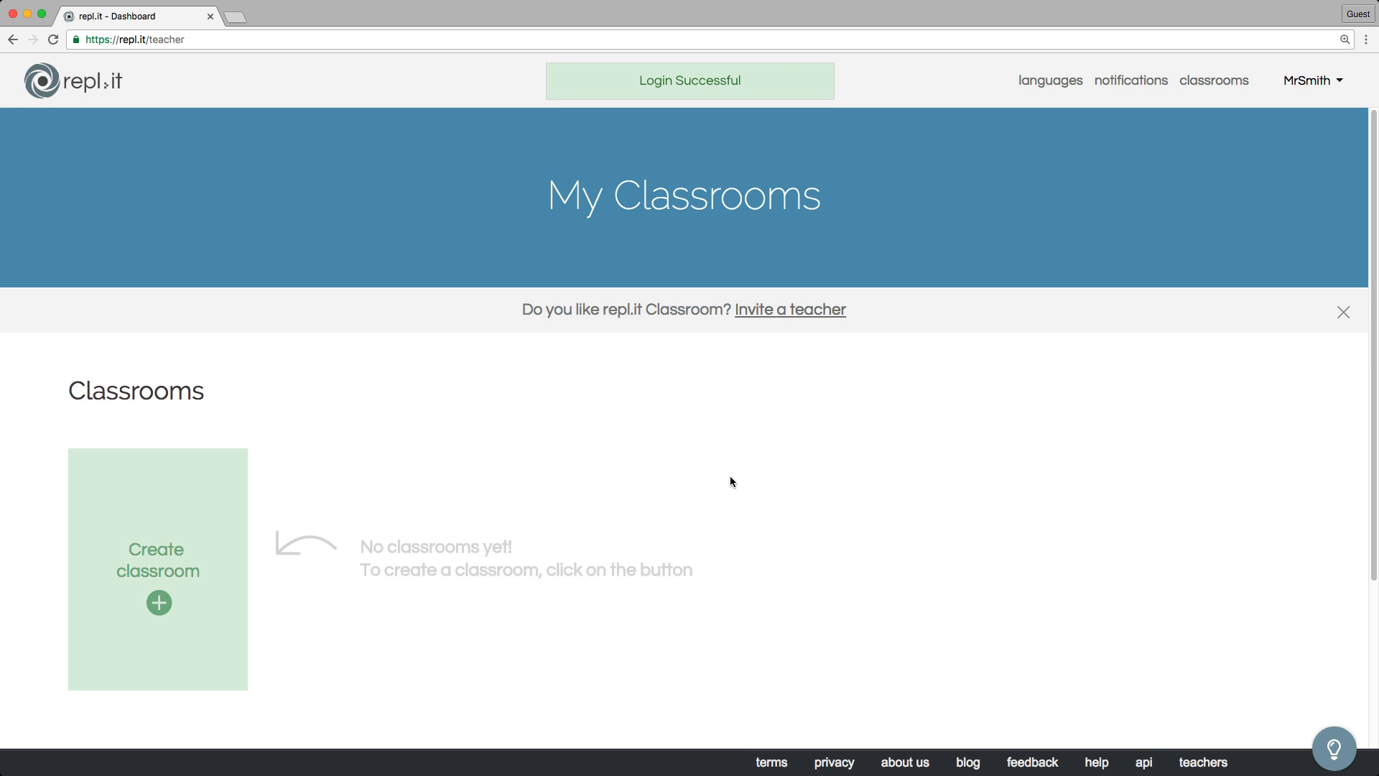
{"action": "left_click", "coordinate": [157, 560]}
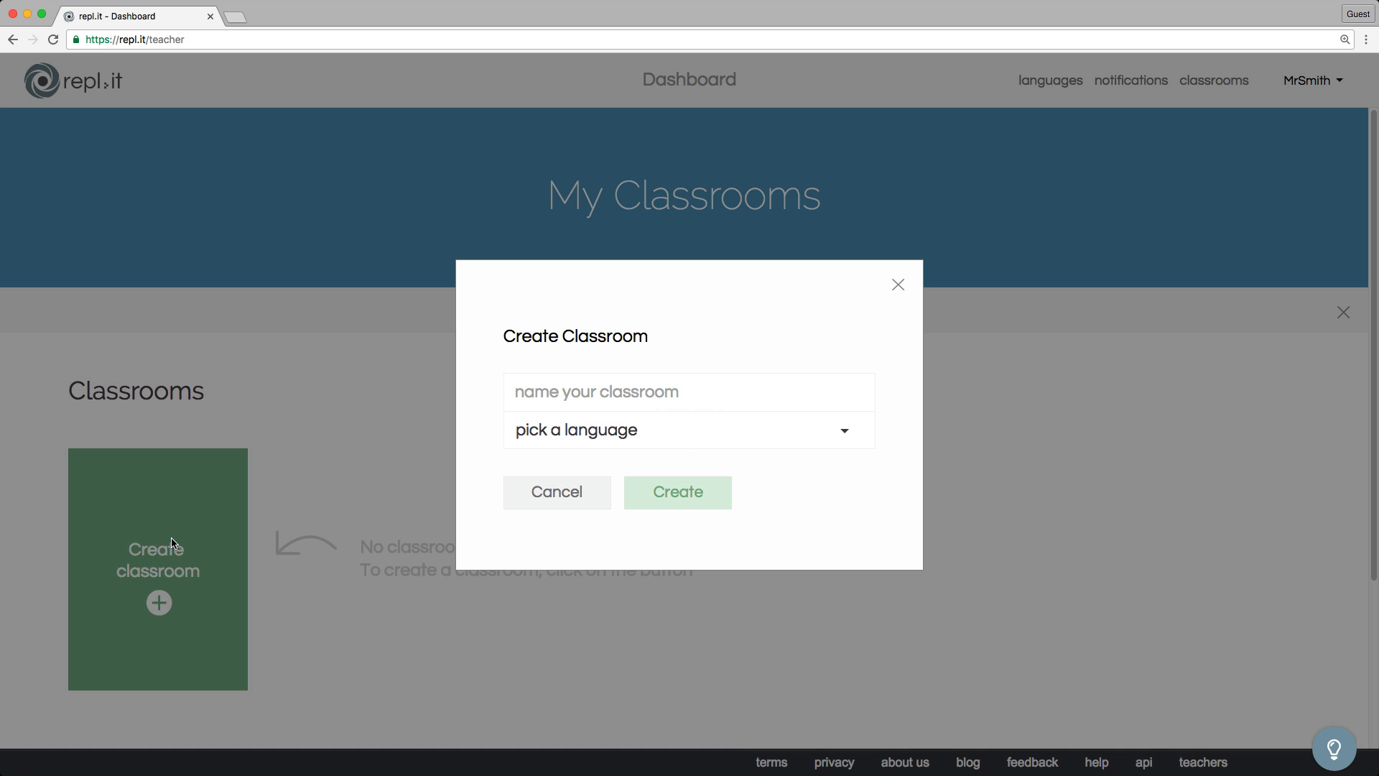
{"action": "type", "text": "Introduction to JavaScript"}
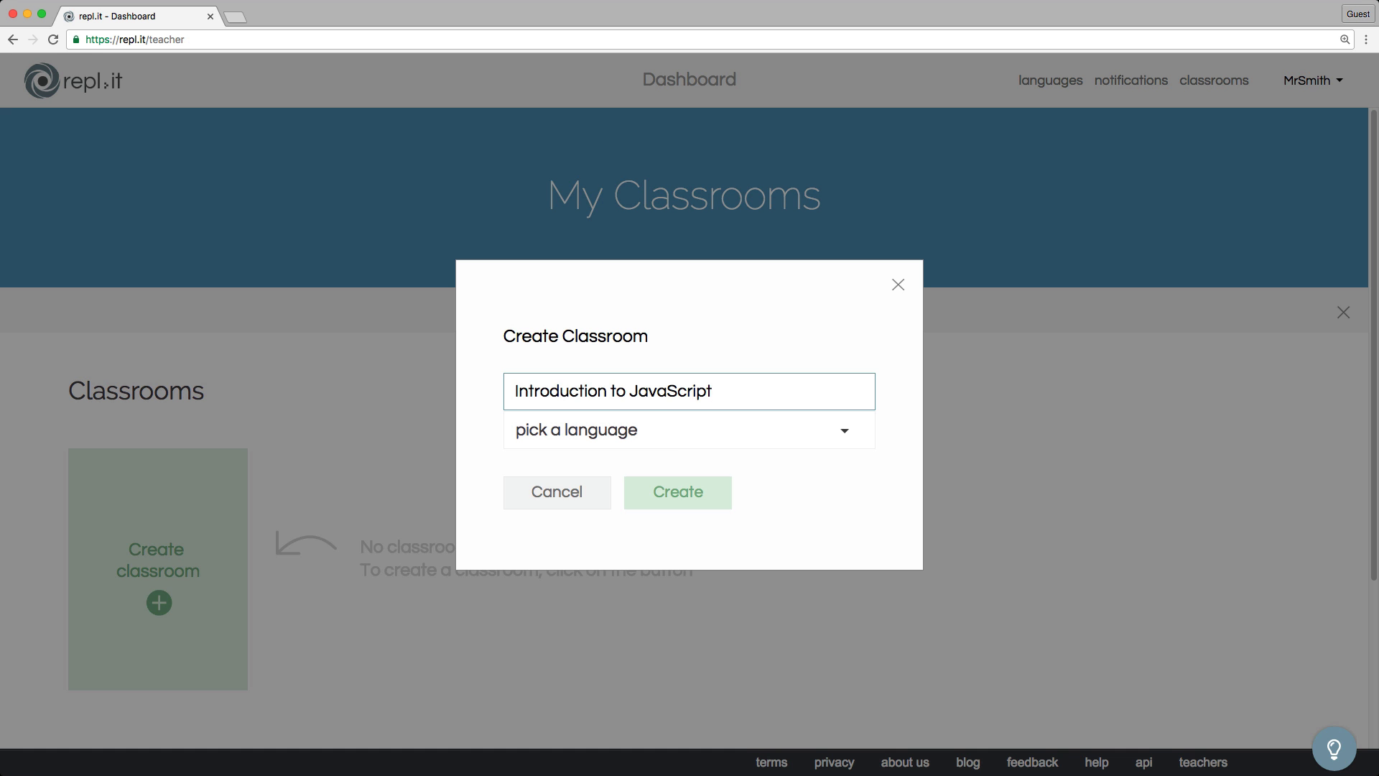
{"action": "left_click", "coordinate": [688, 431]}
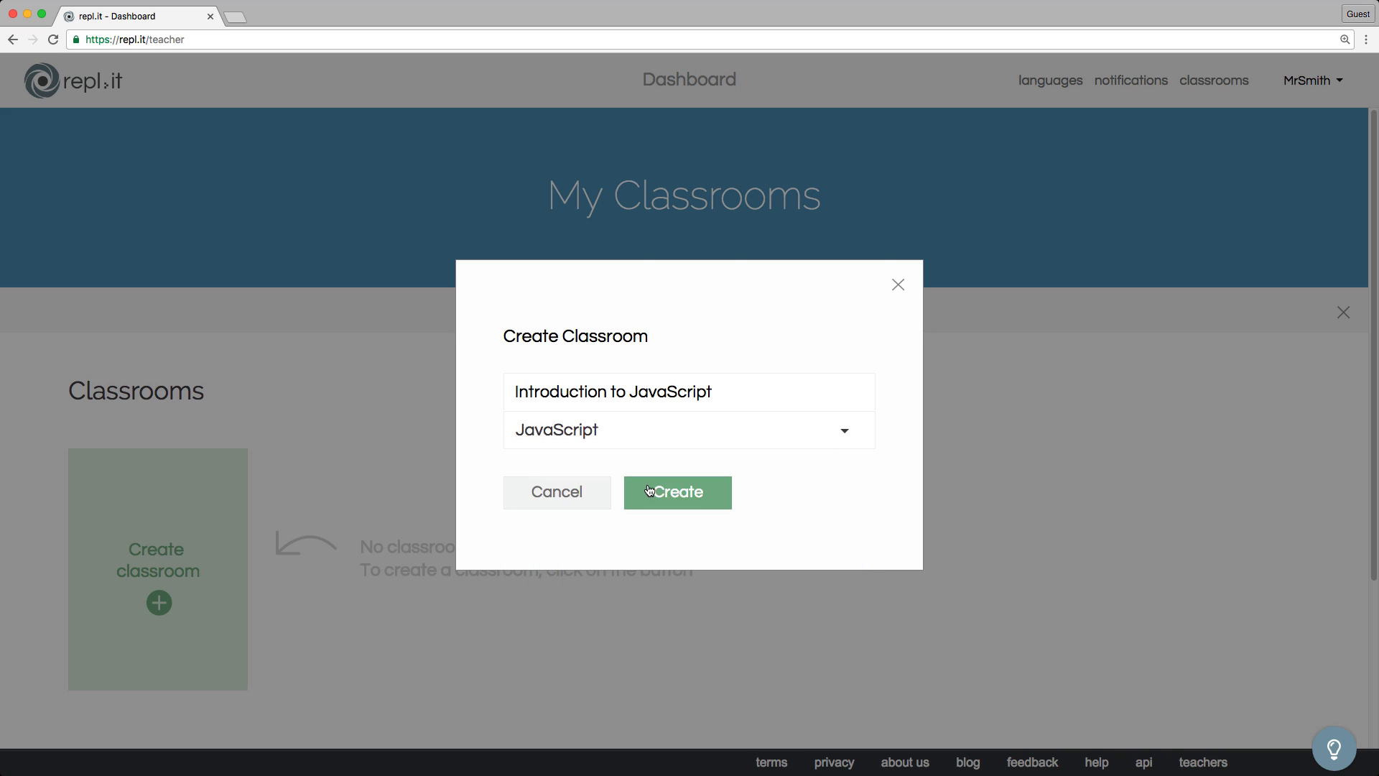
{"action": "left_click", "coordinate": [677, 492]}
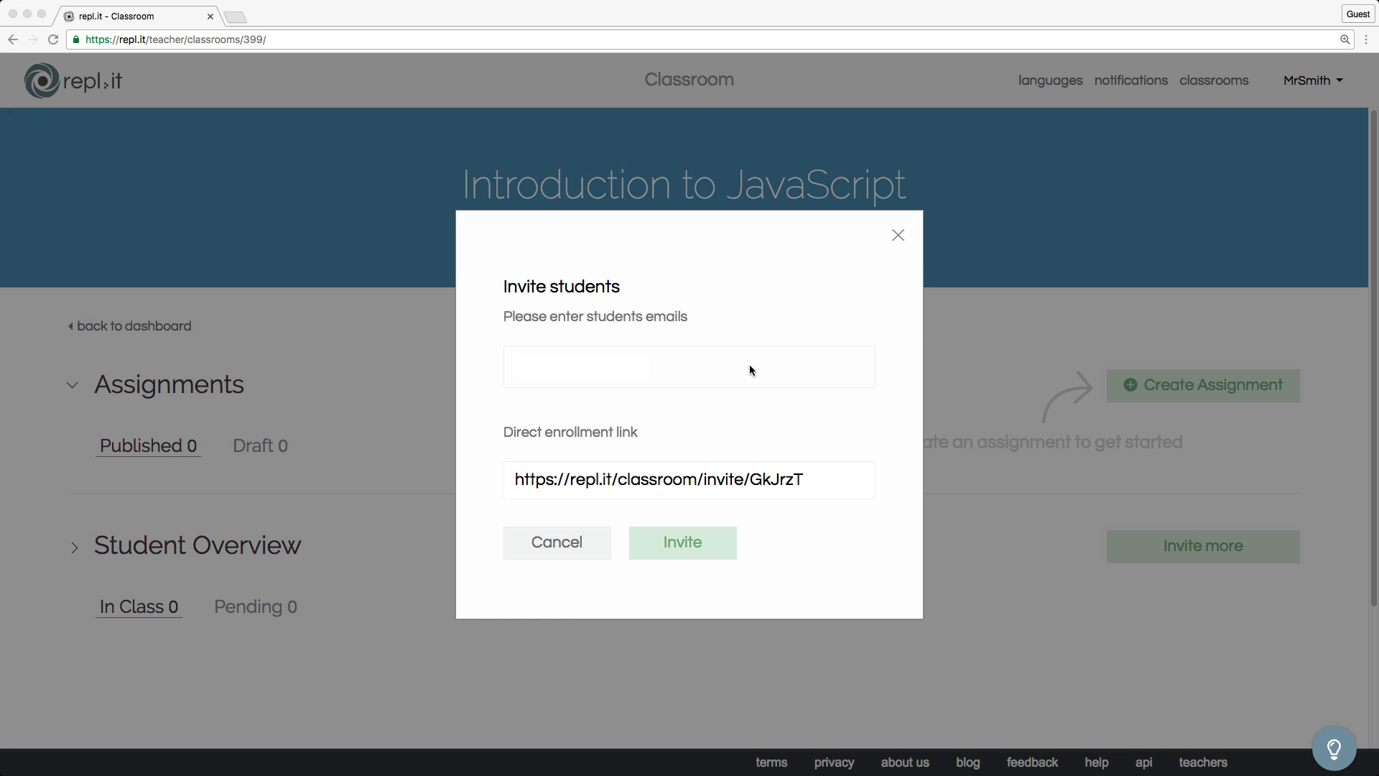
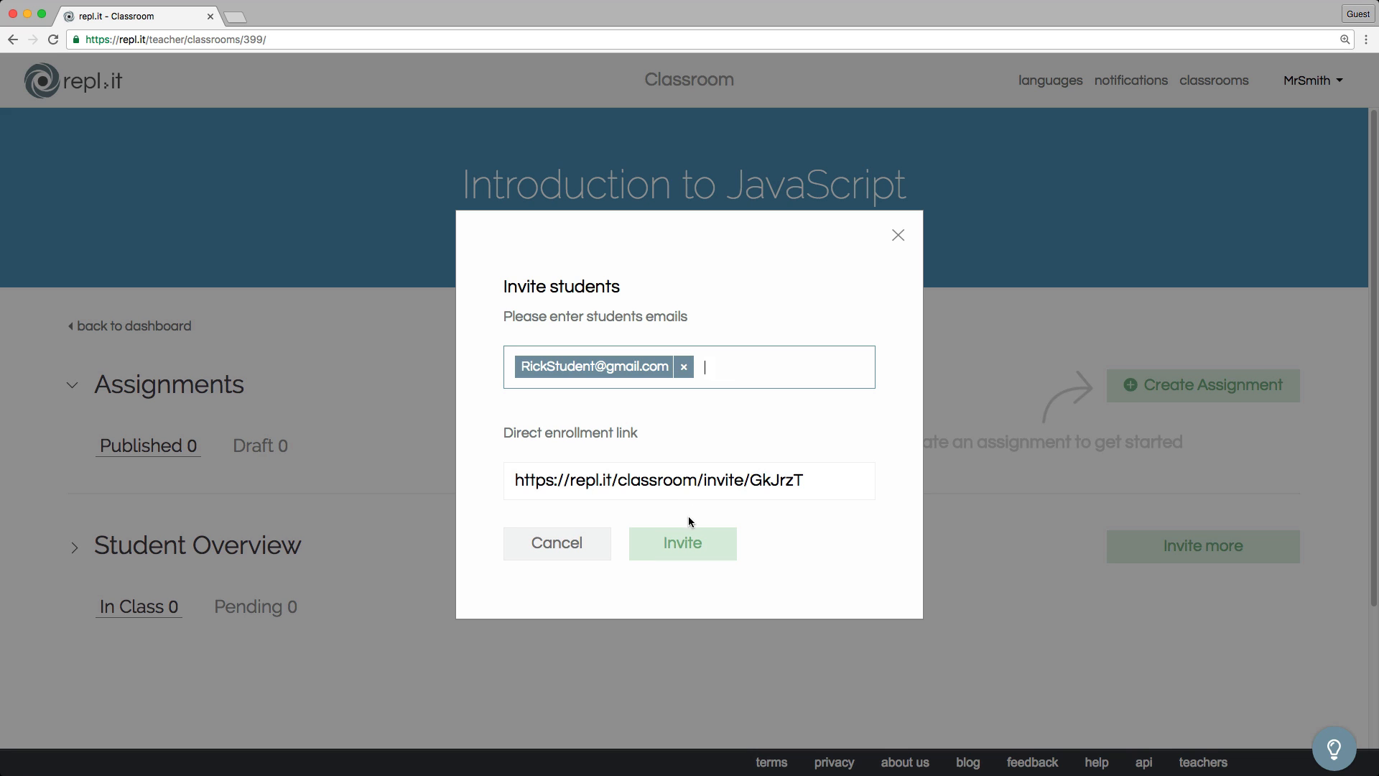
{"action": "left_click", "coordinate": [682, 543]}
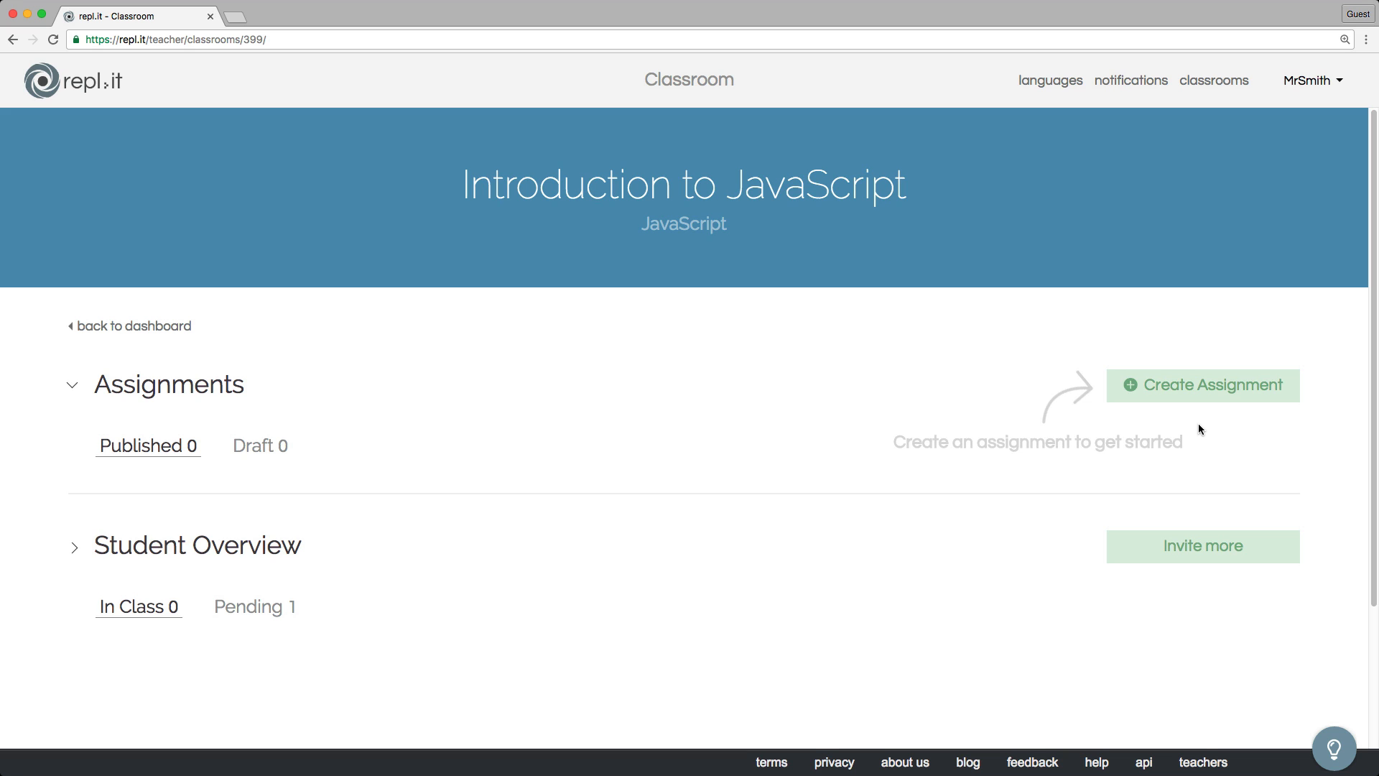
{"action": "left_click", "coordinate": [1202, 385]}
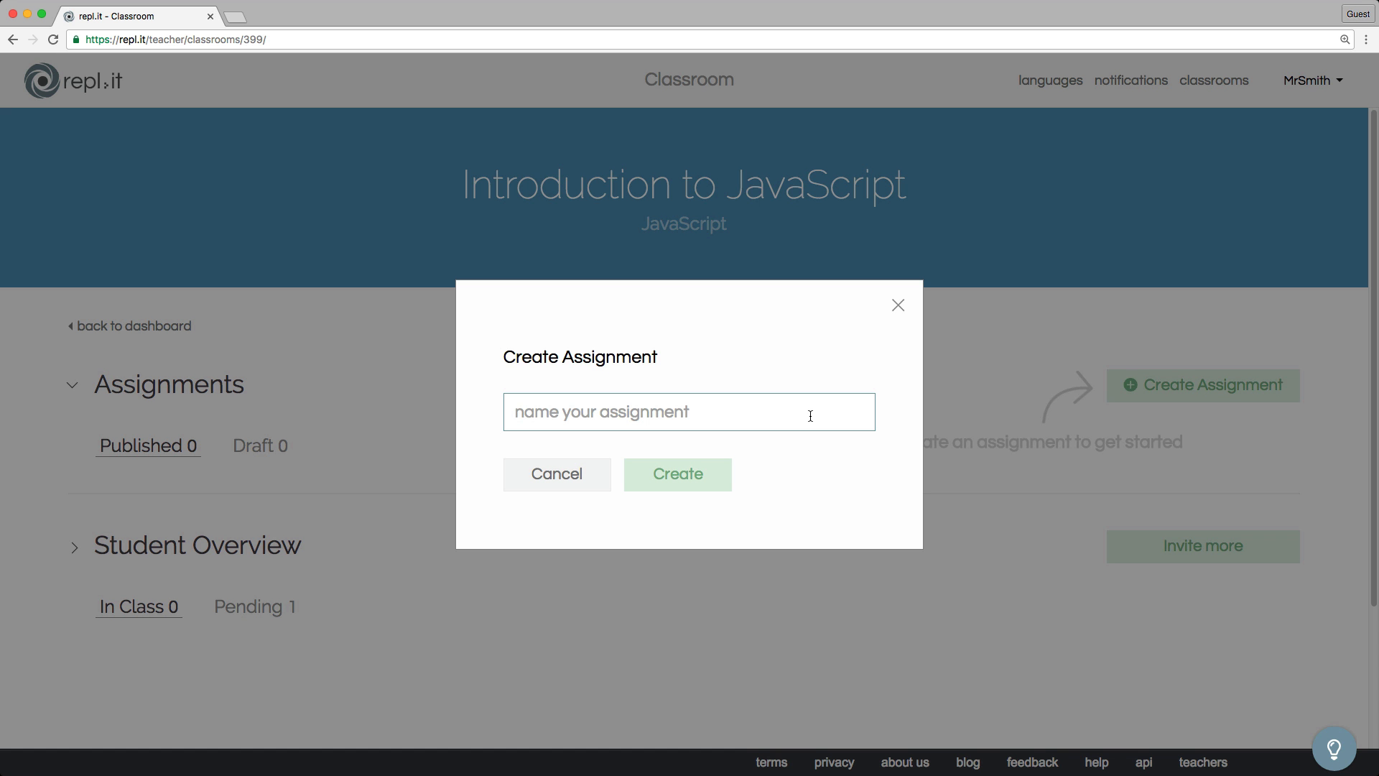
Step: Name the assignment 'Functions' and describe an add(num1, num2) function with a code example
{"action": "left_click", "coordinate": [677, 473]}
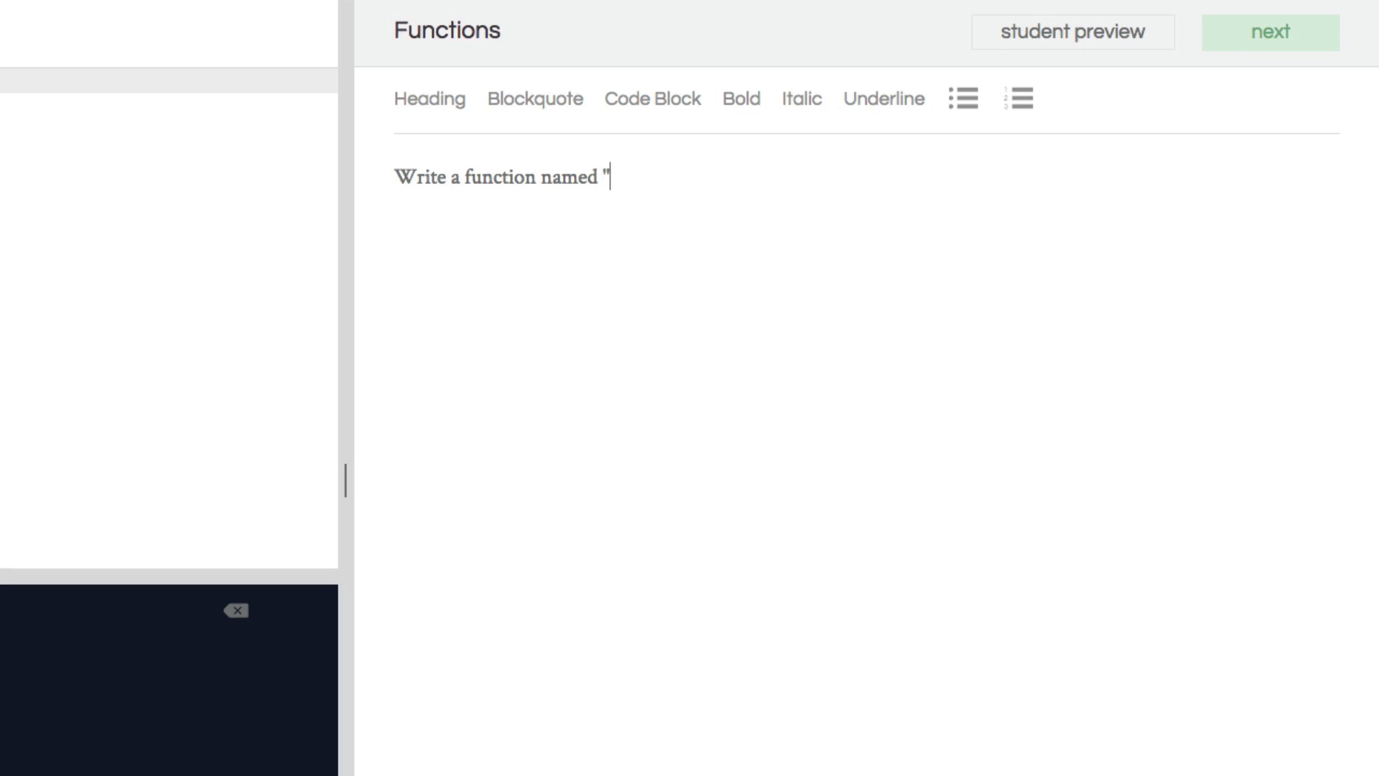
{"action": "type", "text": "add\" that takes two parameters, \"num1\" and \"num2\" and returns their sum."}
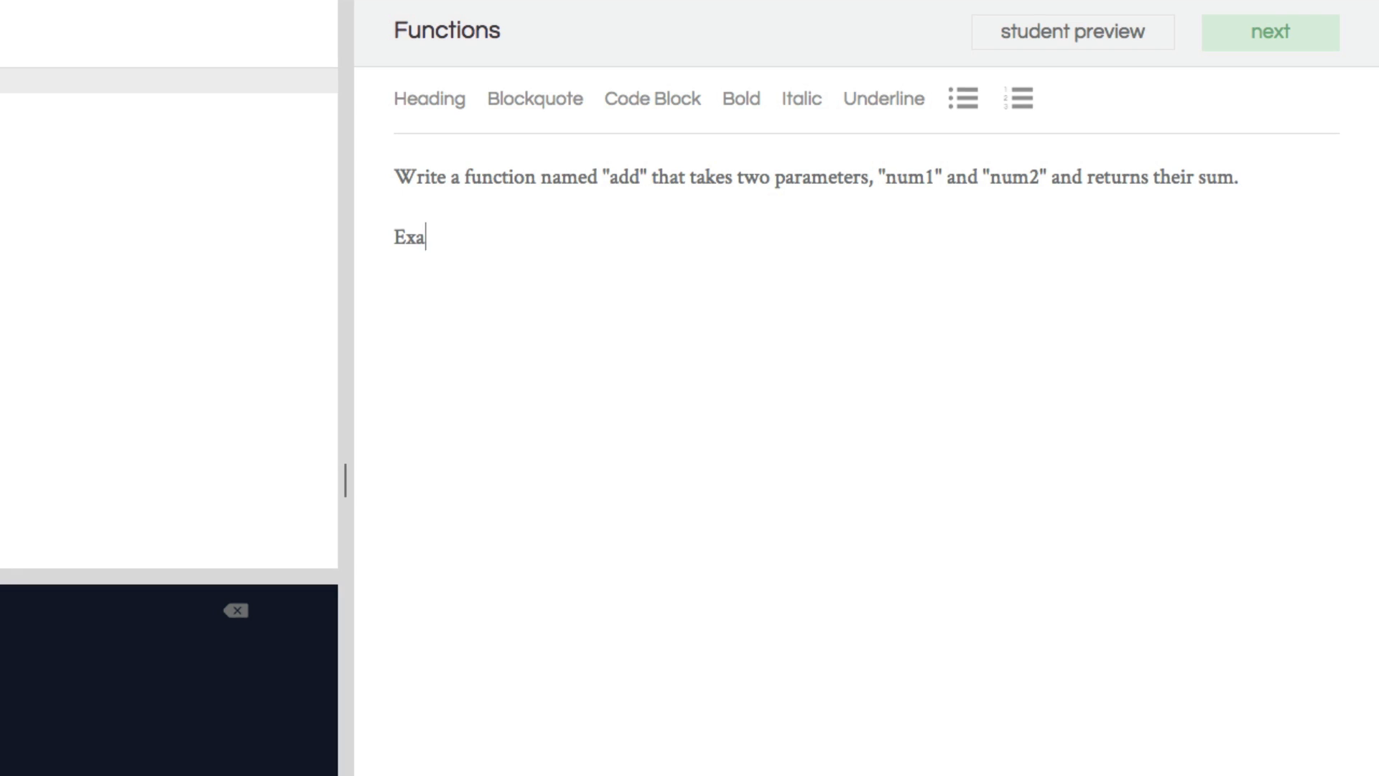
{"action": "type", "text": "function add(num1, num2) {"}
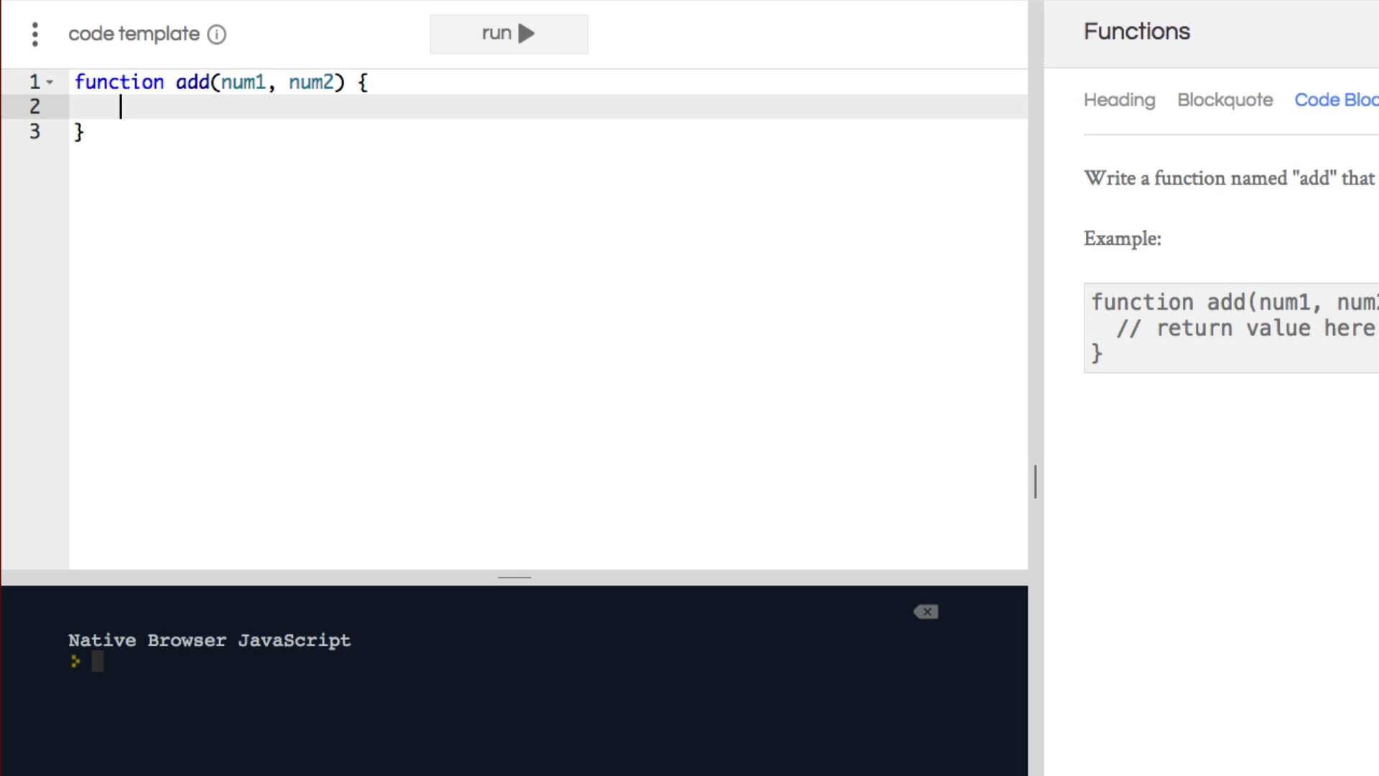
Step: Put an add(num1, num2) stub with a '// return value' comment in the code template
{"action": "type", "text": "// return value"}
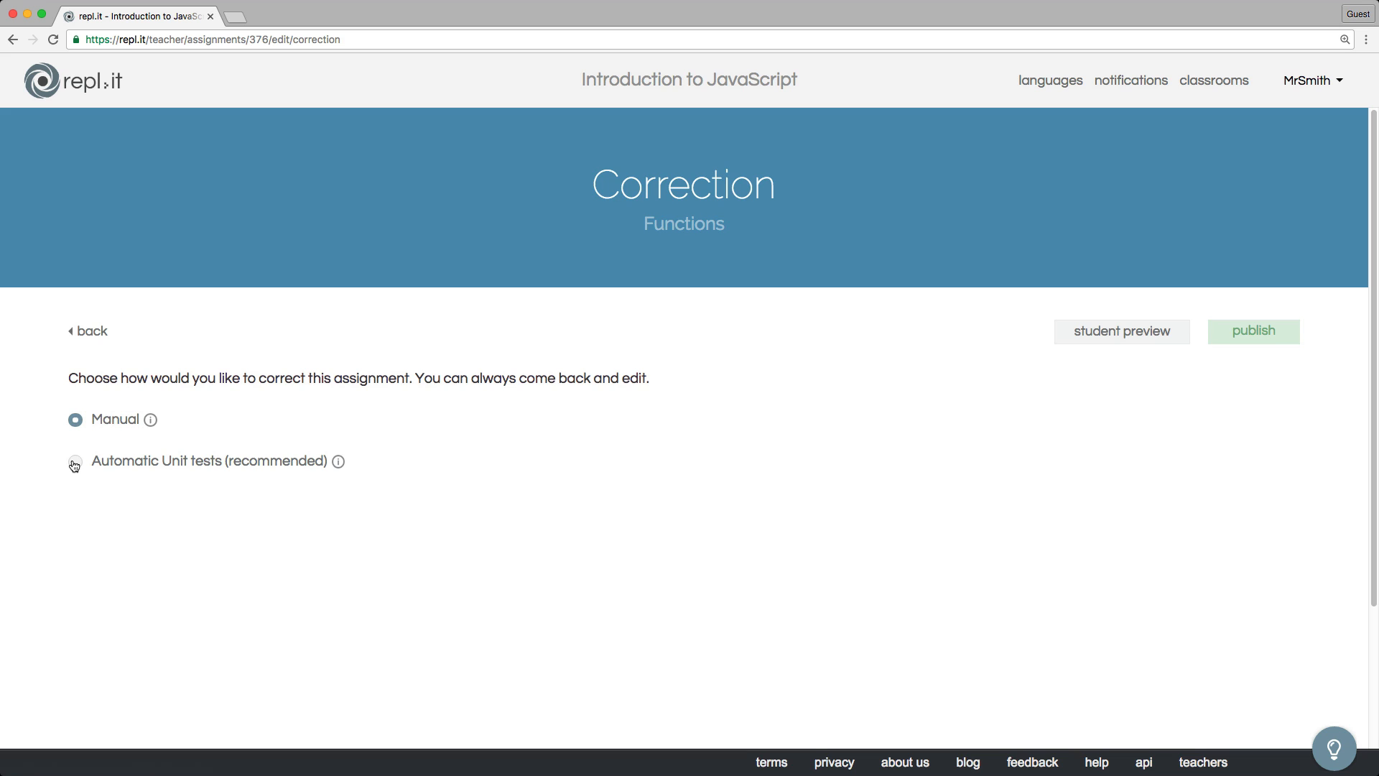
Step: Save a unit test expecting add(1,2) to equal 3, with a failure message, then publish
{"action": "left_click", "coordinate": [74, 461]}
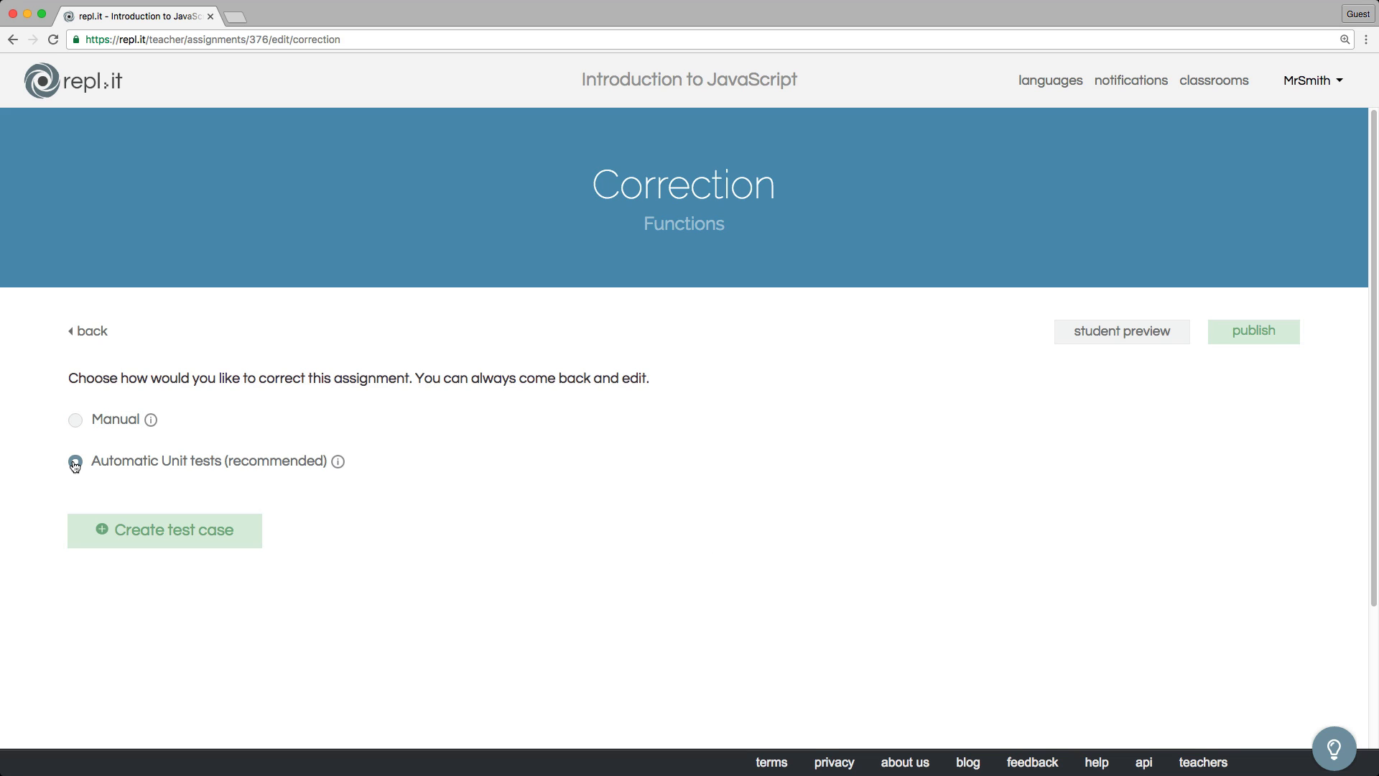
{"action": "left_click", "coordinate": [165, 529]}
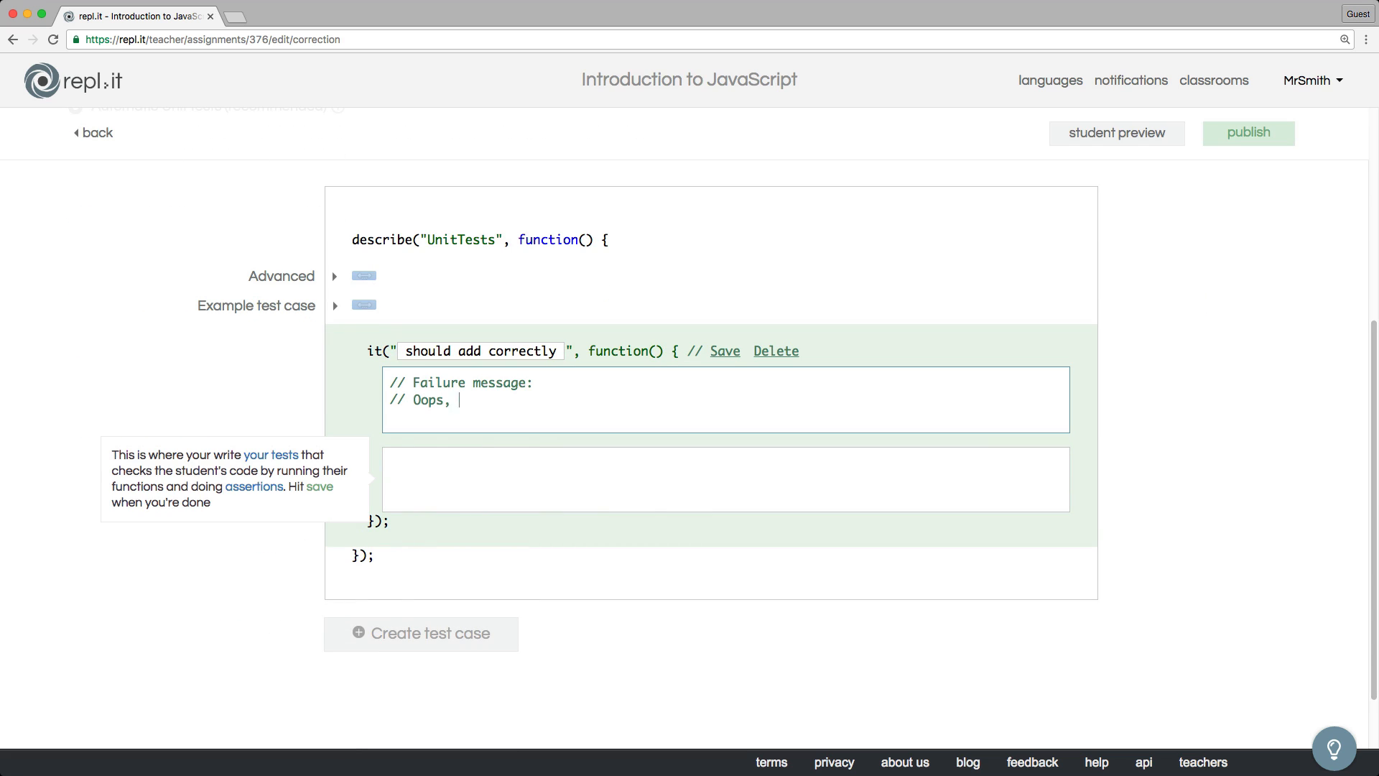
{"action": "type", "text": "it looks like your function doesn't add correctly."}
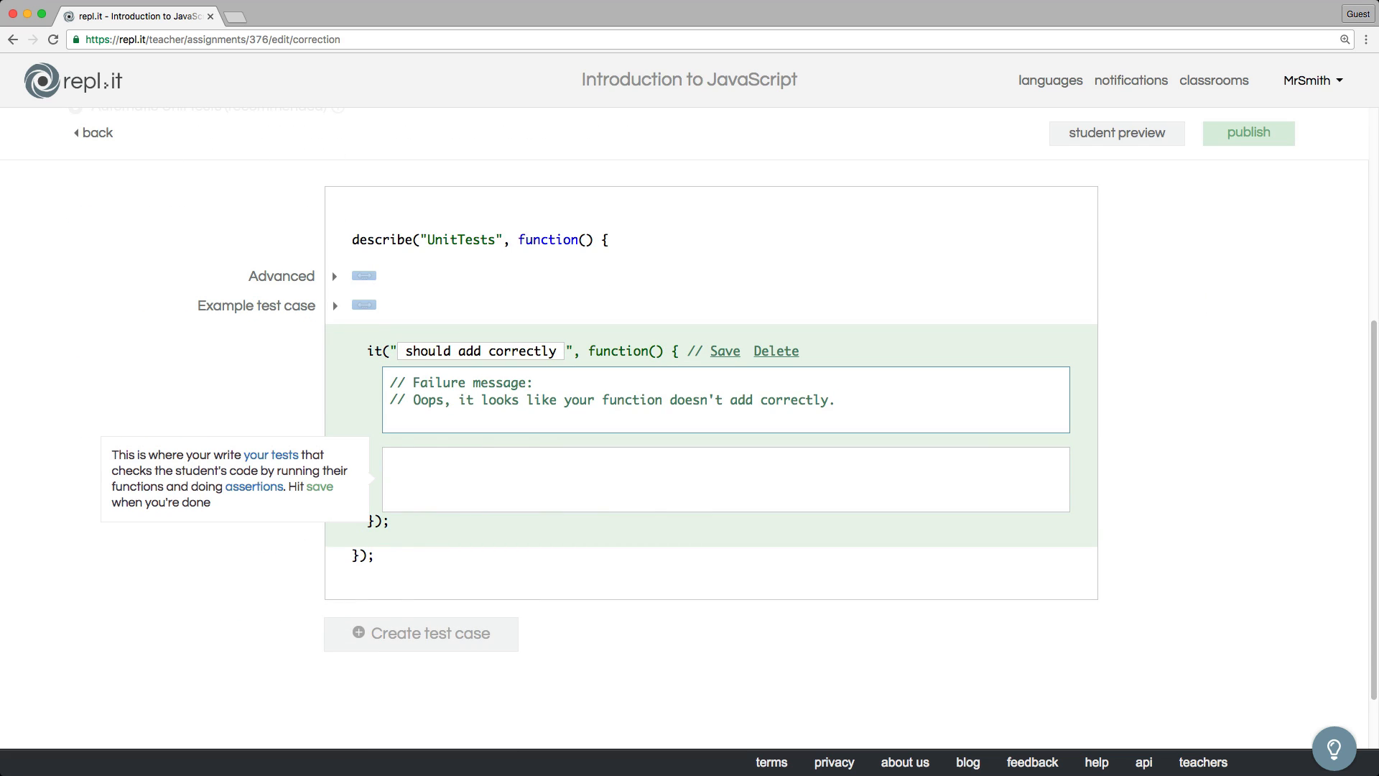
{"action": "type", "text": "expect(add(1,2)).toEqual()"}
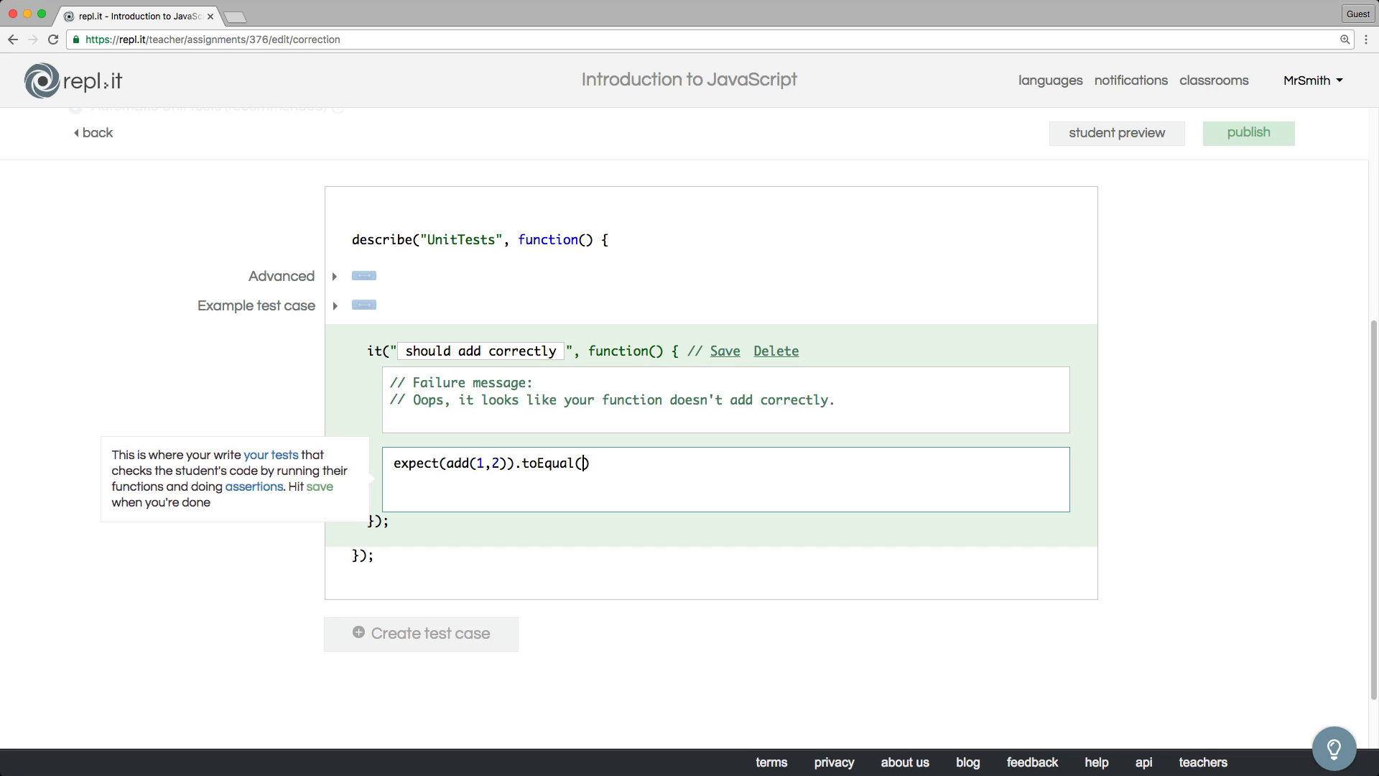
{"action": "type", "text": "3);"}
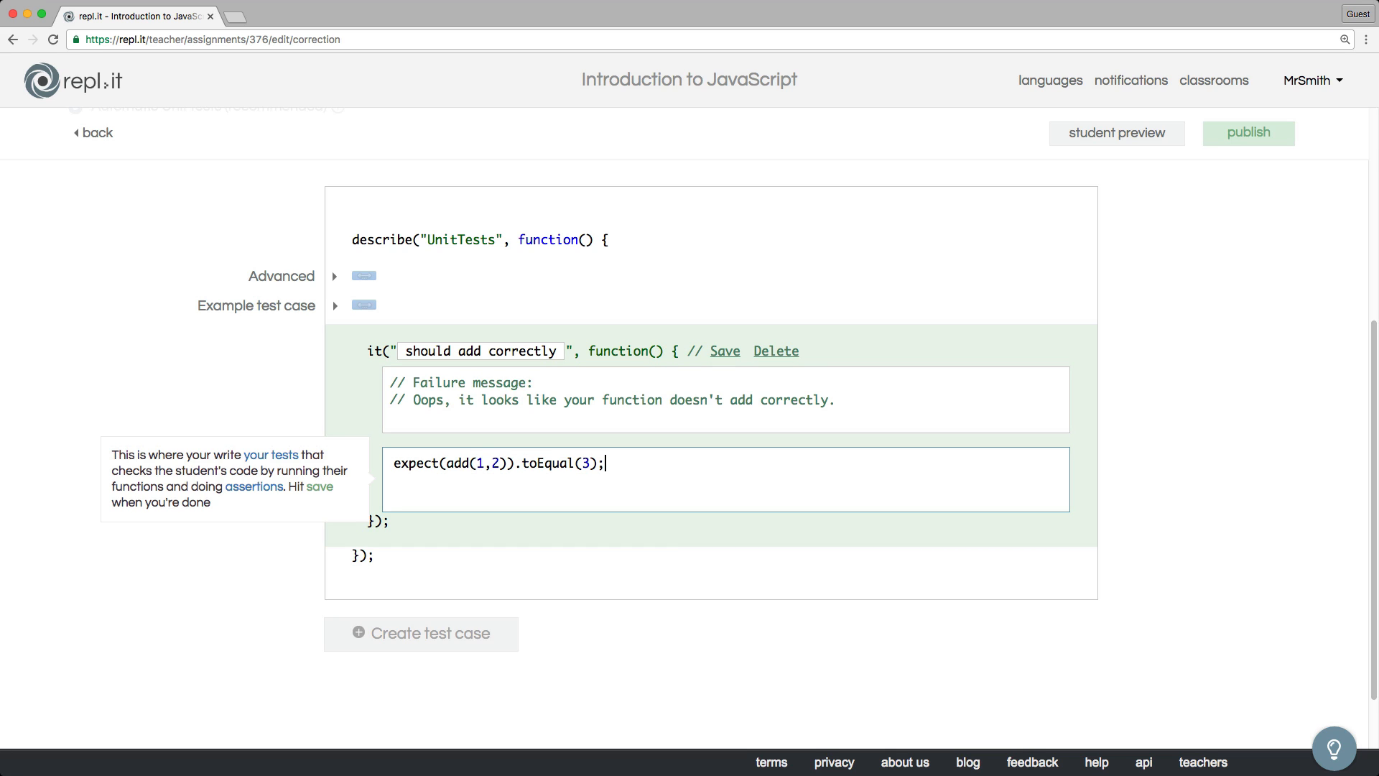
{"action": "mouse_move", "coordinate": [725, 351]}
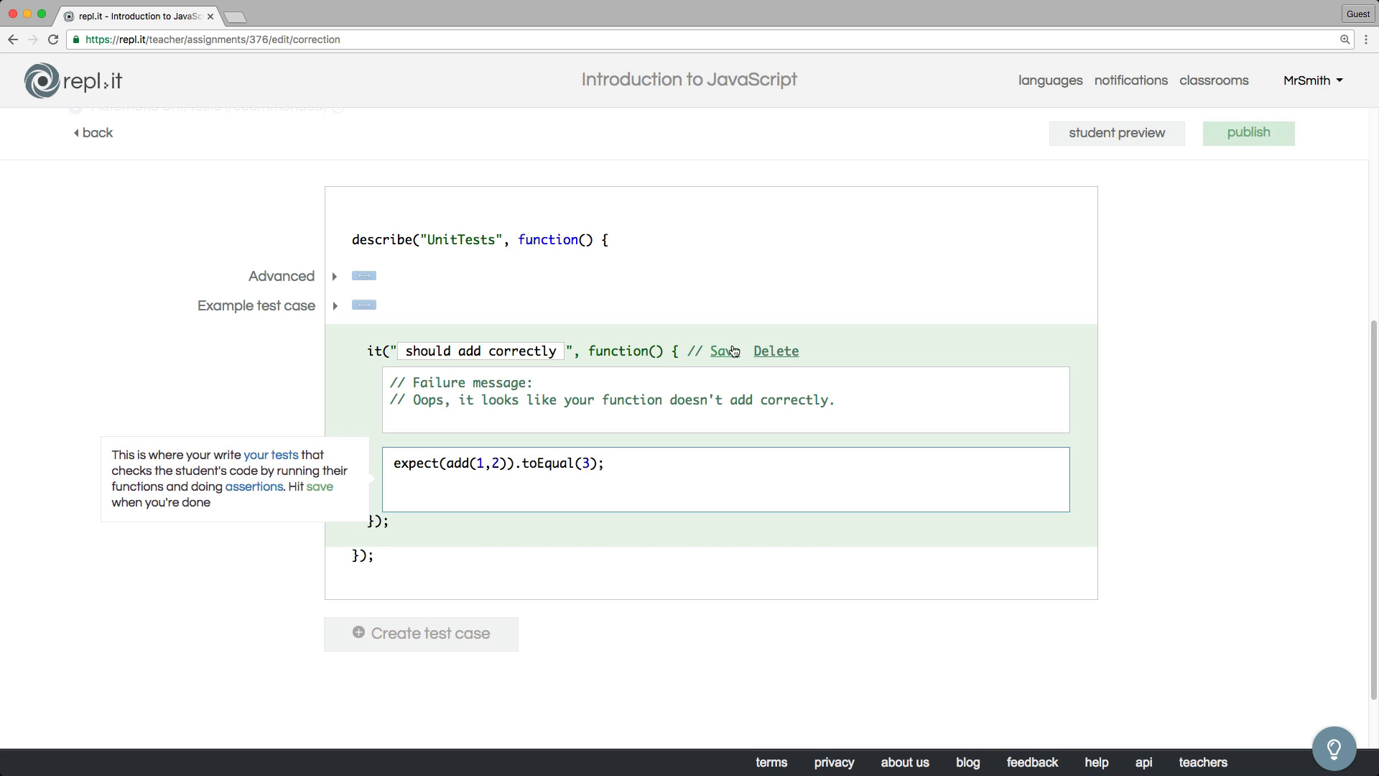
{"action": "left_click", "coordinate": [721, 352]}
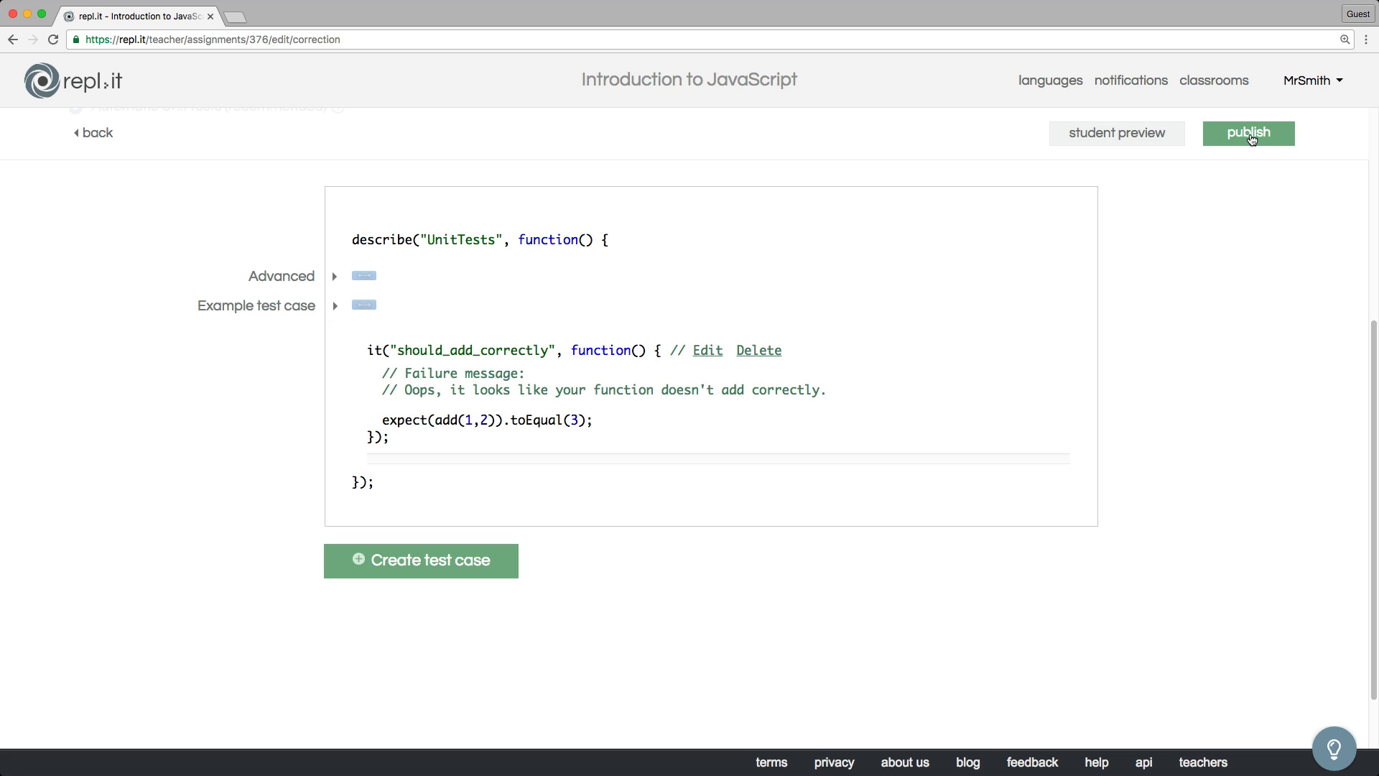
{"action": "left_click", "coordinate": [1248, 133]}
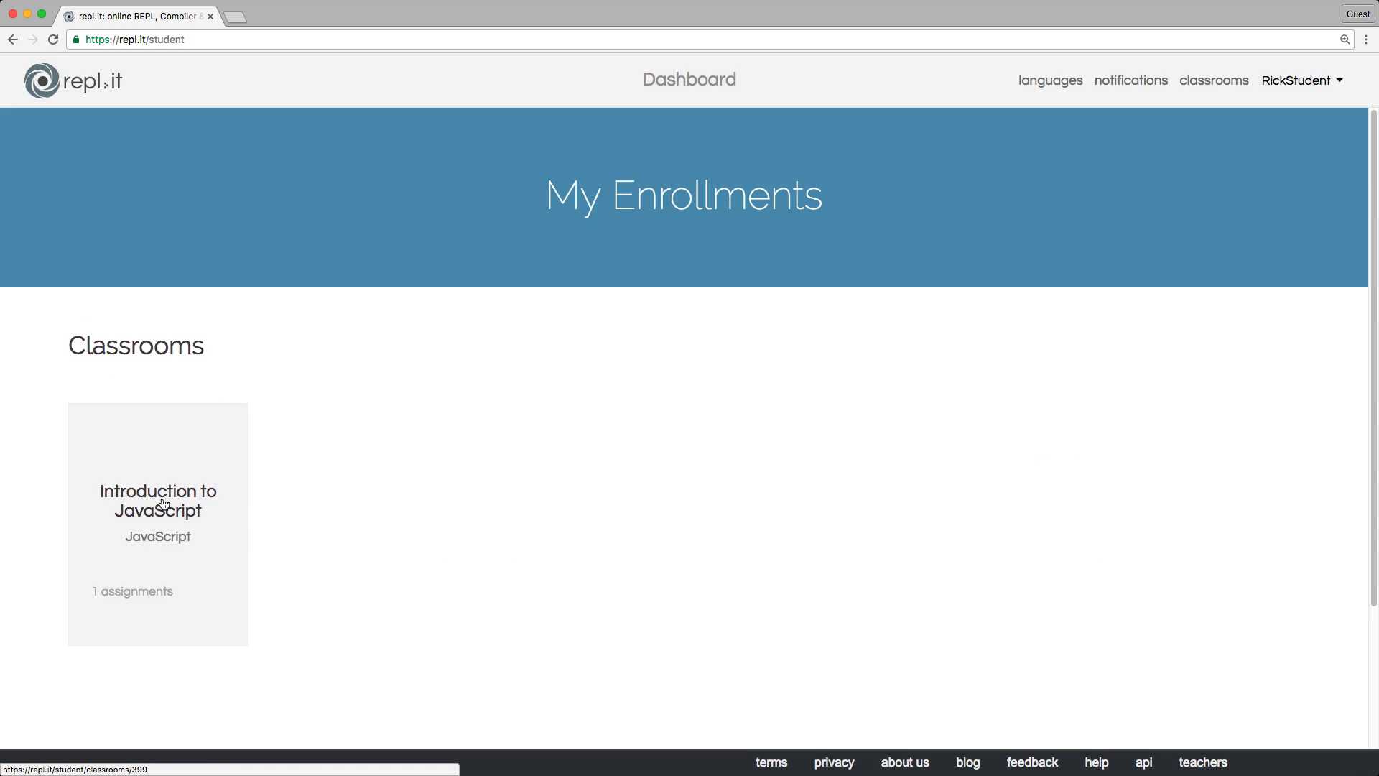
Step: As the student, open the Functions assignment and make add return num1 + 5
{"action": "left_click", "coordinate": [158, 500]}
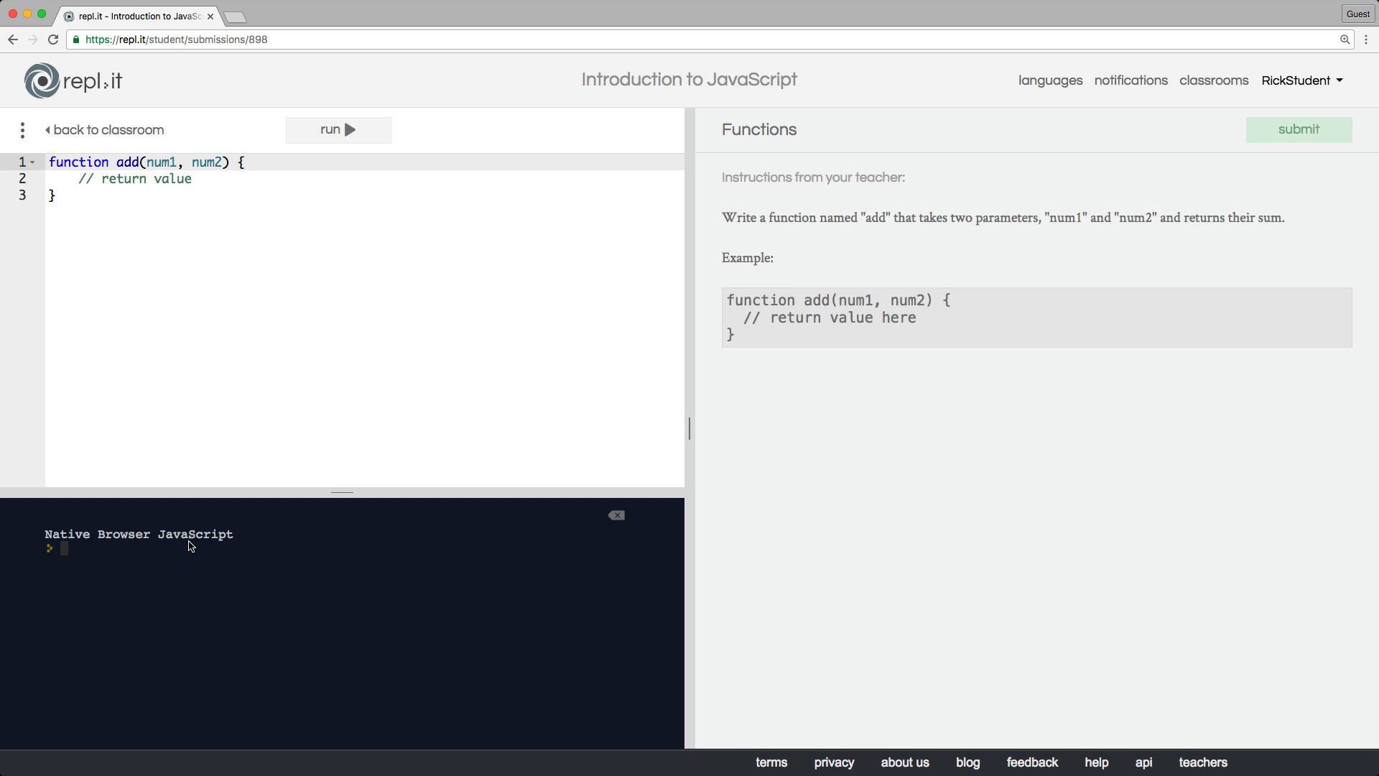
{"action": "type", "text": "return num1 + 5;"}
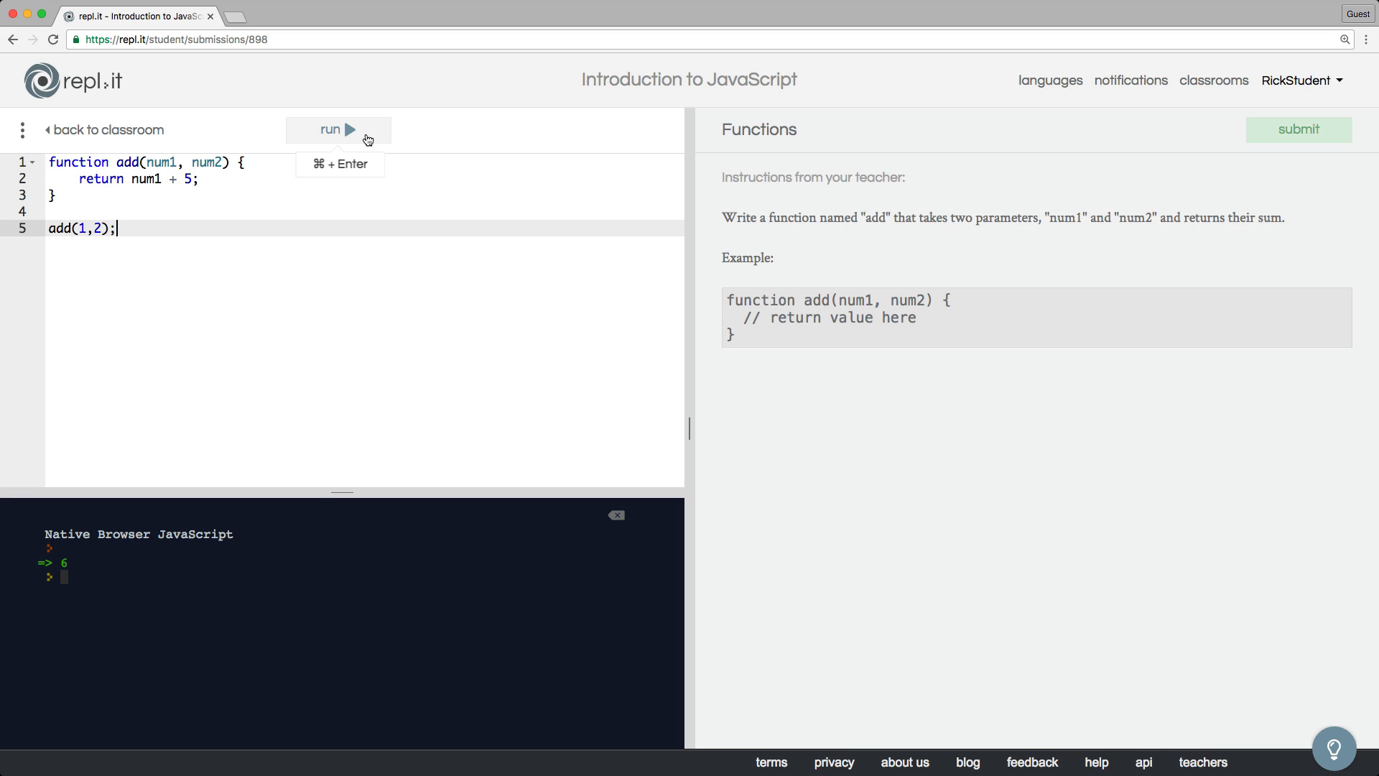
Step: Submit, see the test fail, fix add to return num1 + num2, and resubmit
{"action": "left_click", "coordinate": [1299, 129]}
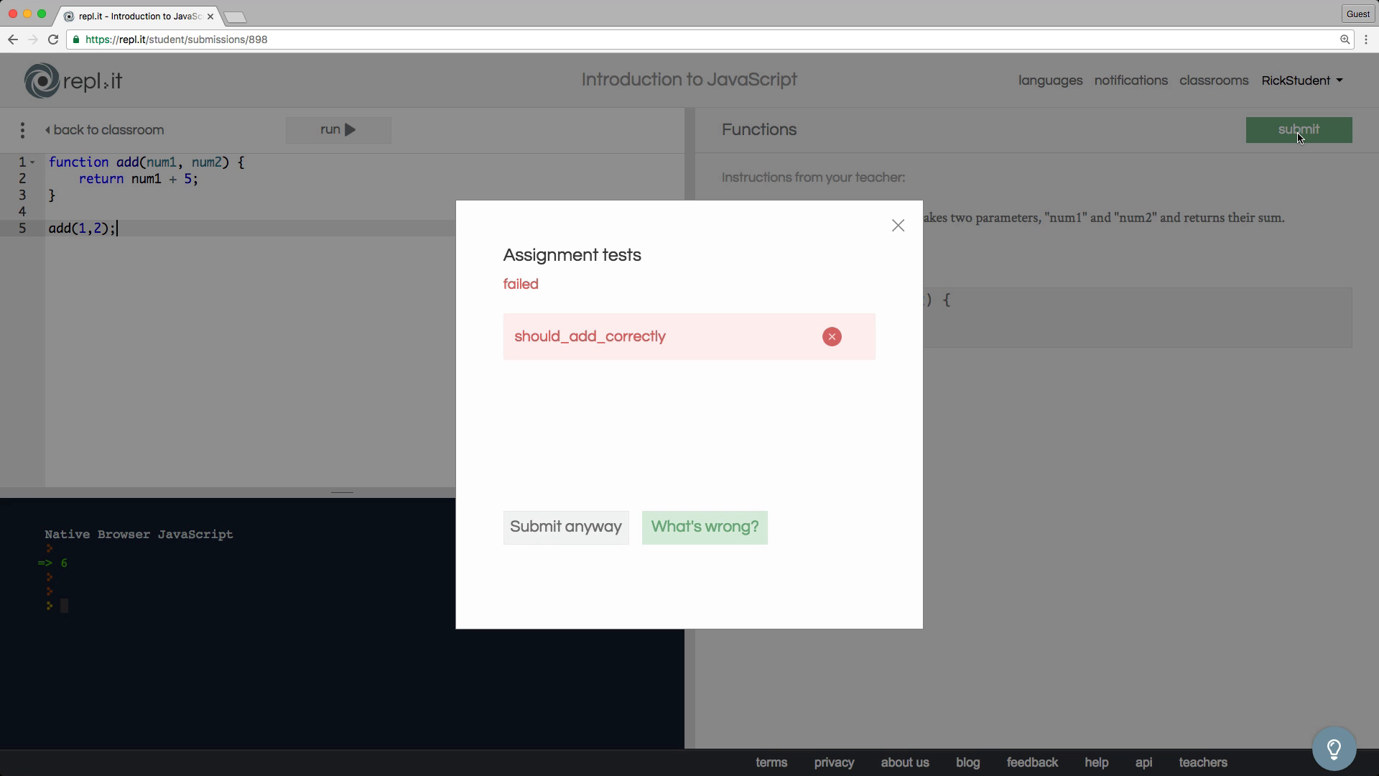
{"action": "mouse_move", "coordinate": [889, 286]}
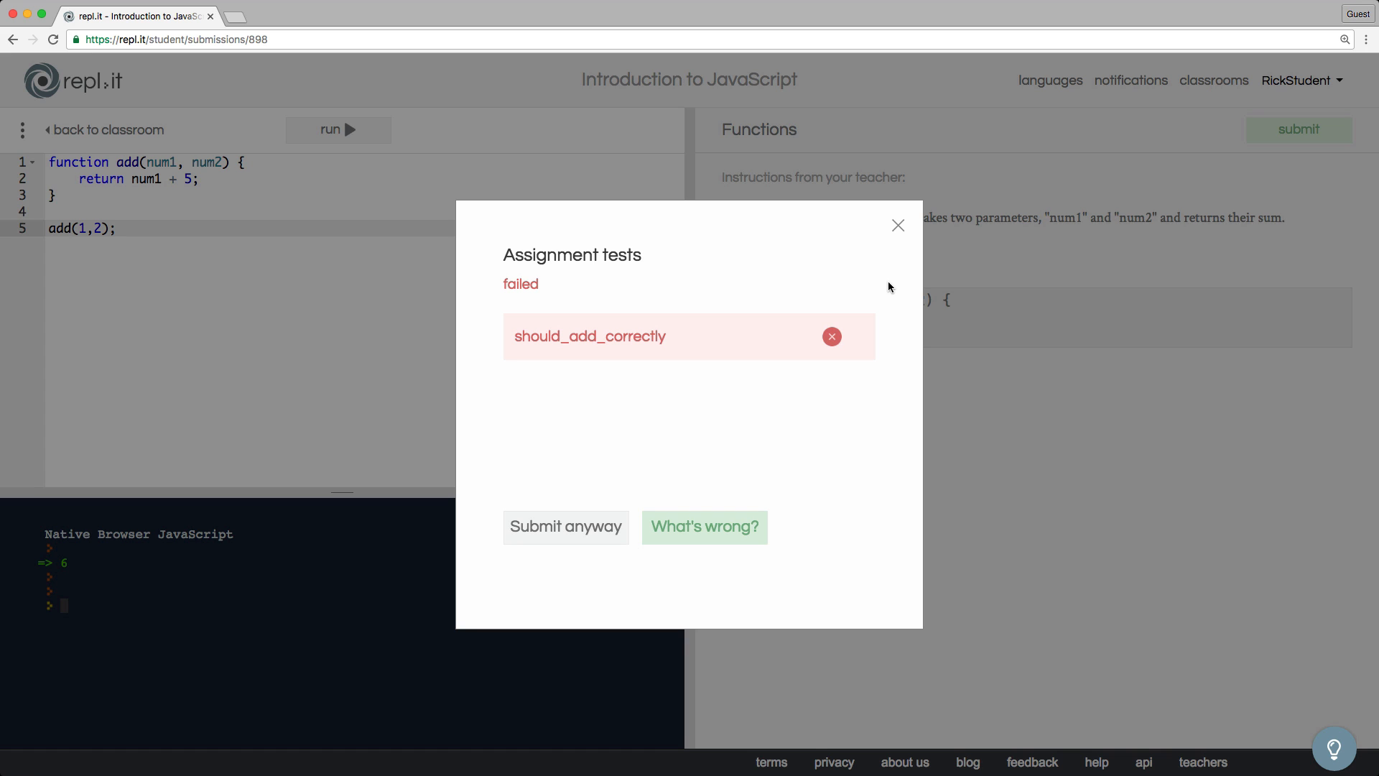
{"action": "left_click", "coordinate": [704, 526]}
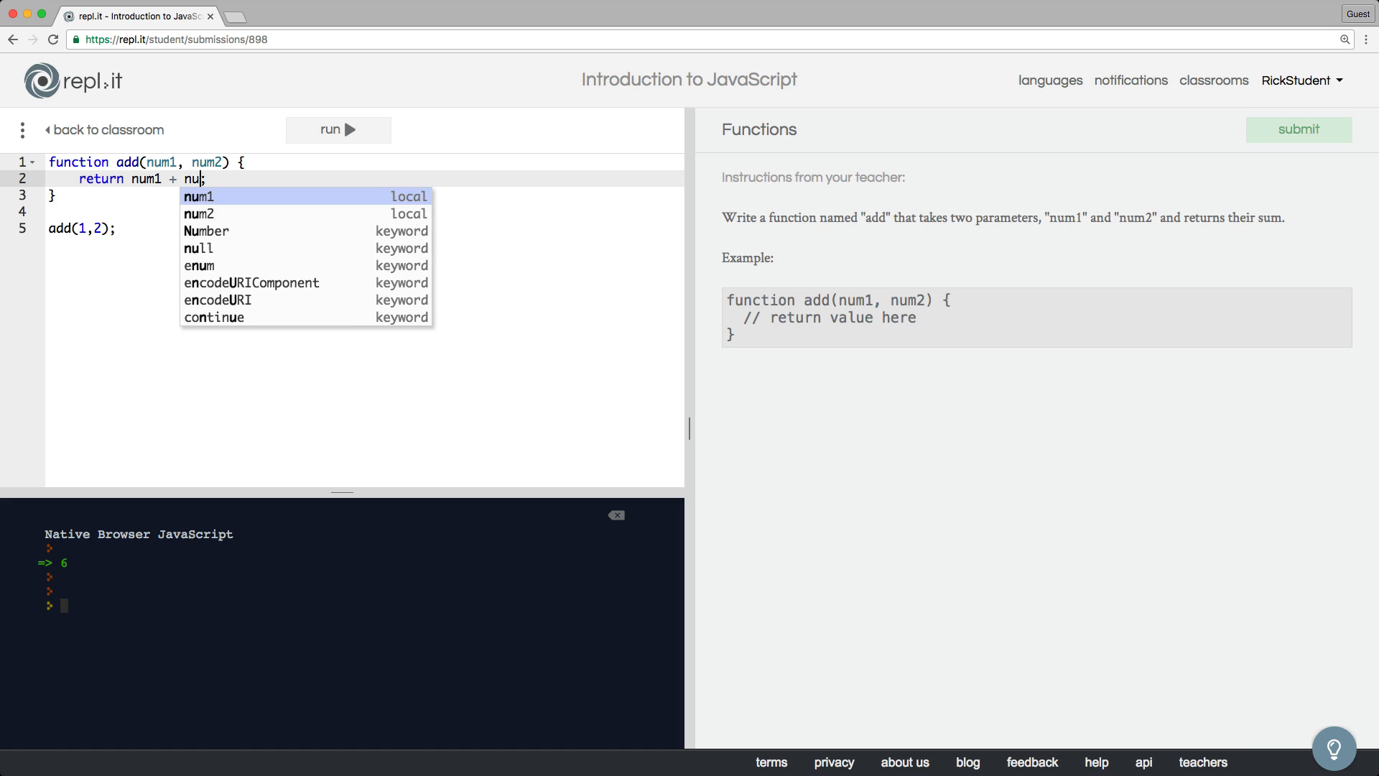
{"action": "left_click", "coordinate": [1298, 129]}
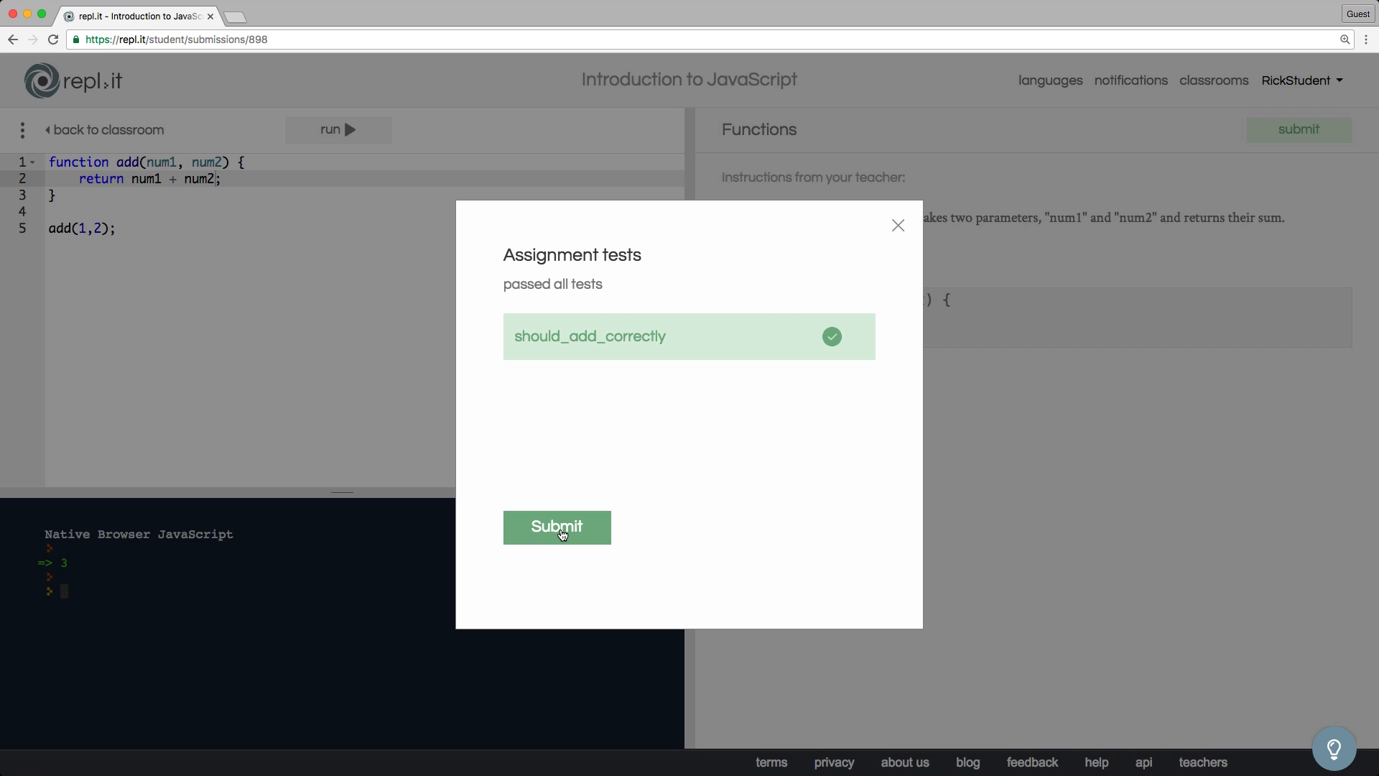
{"action": "left_click", "coordinate": [557, 527]}
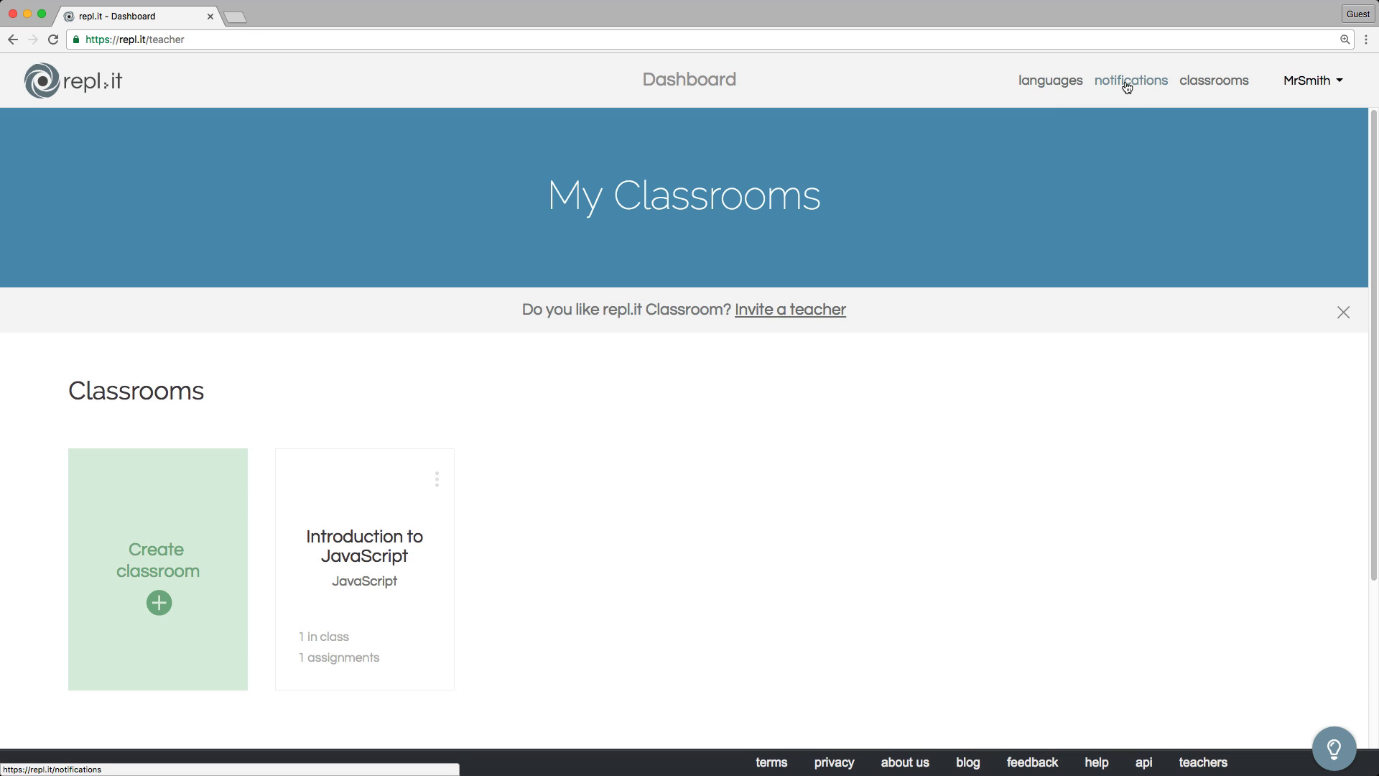
Step: Open Rick Student's submission, leave 'Great job!' feedback, and mark it completed
{"action": "left_click", "coordinate": [1130, 80]}
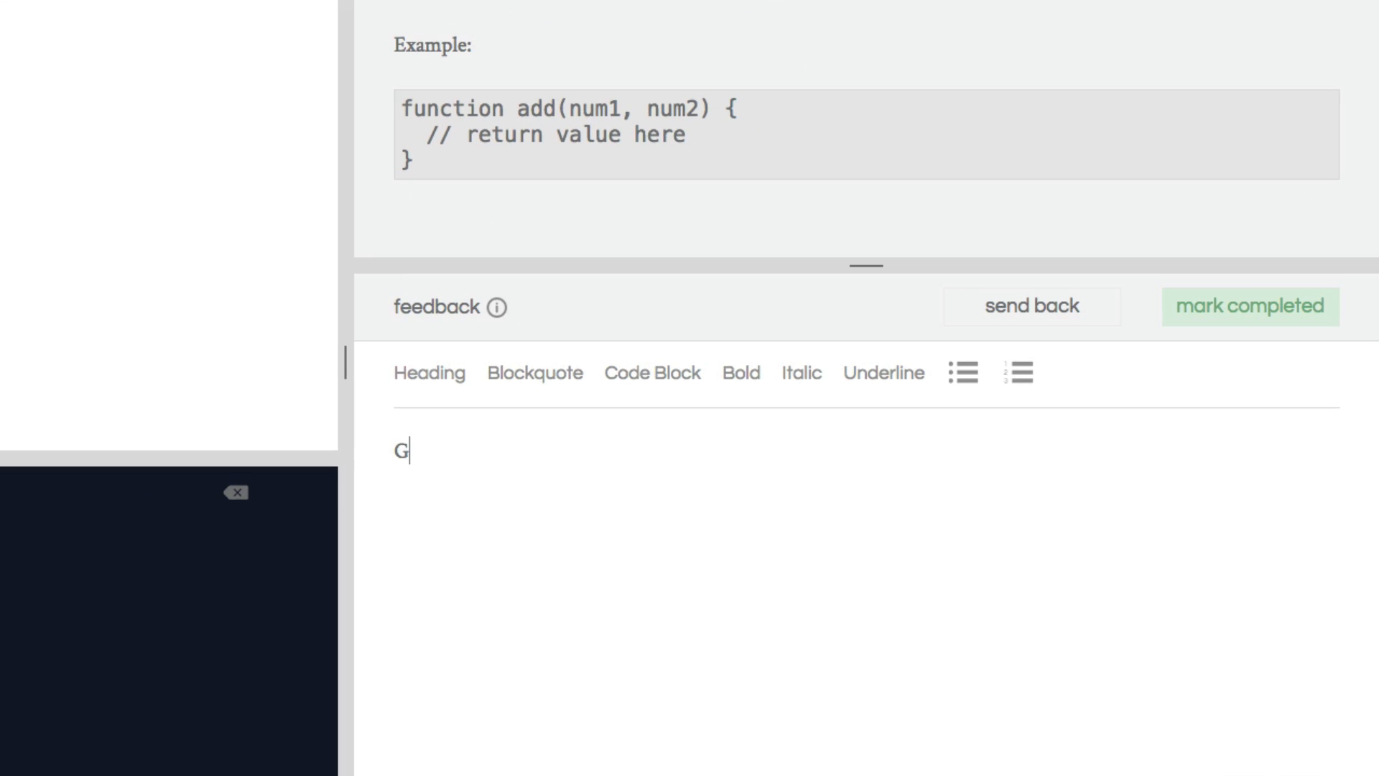
{"action": "type", "text": "reat job!"}
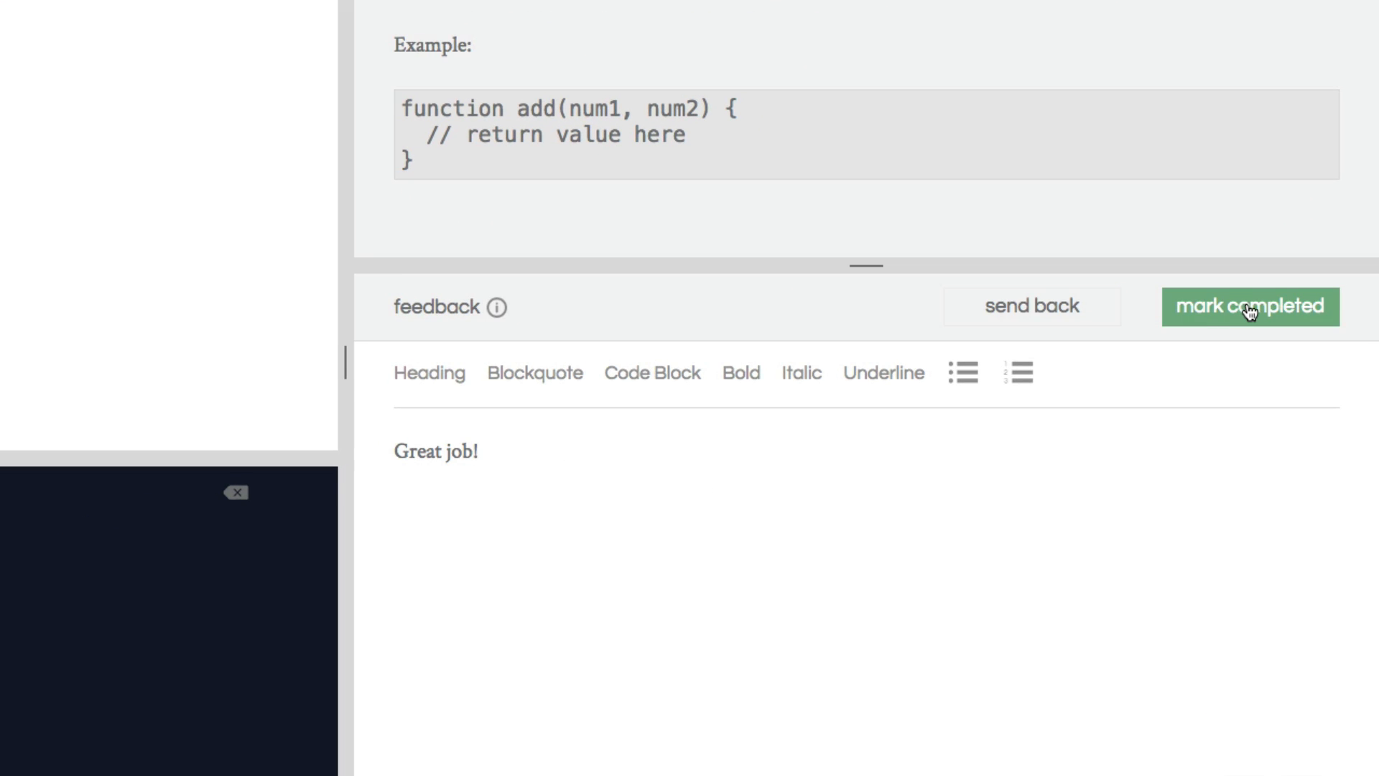
{"action": "left_click", "coordinate": [1249, 306]}
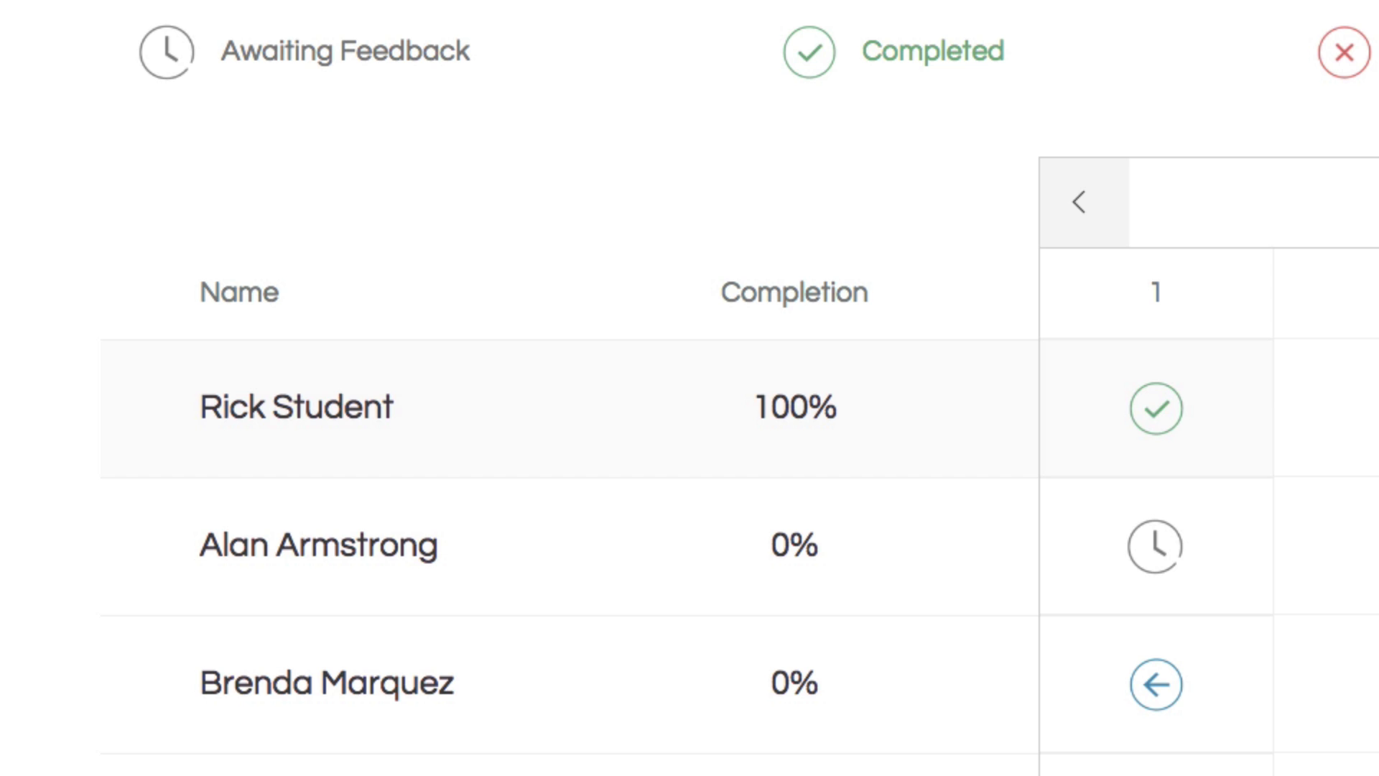